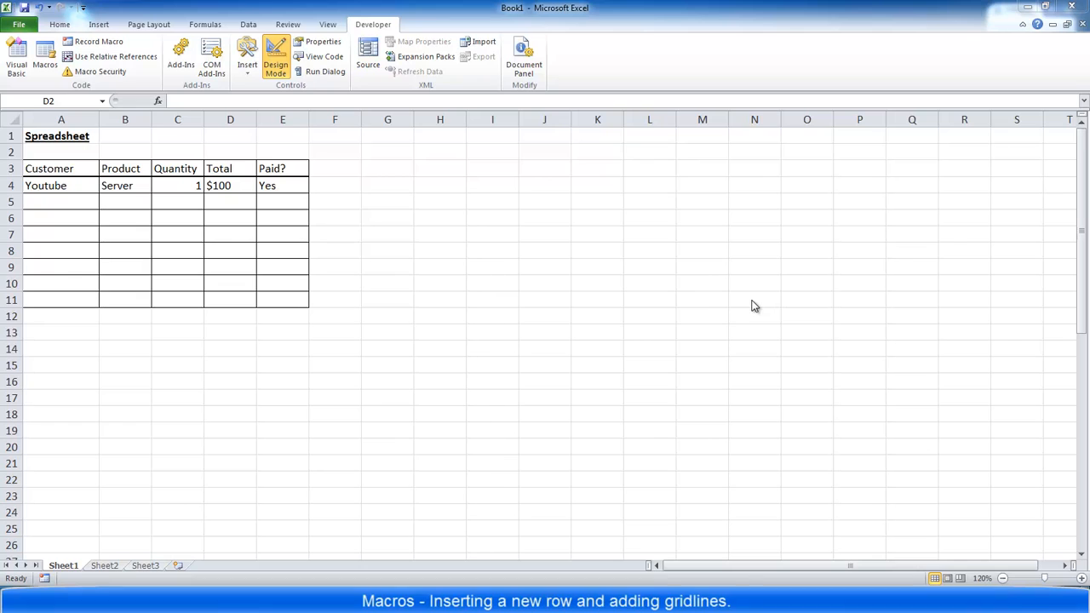
mouse_move(50, 191)
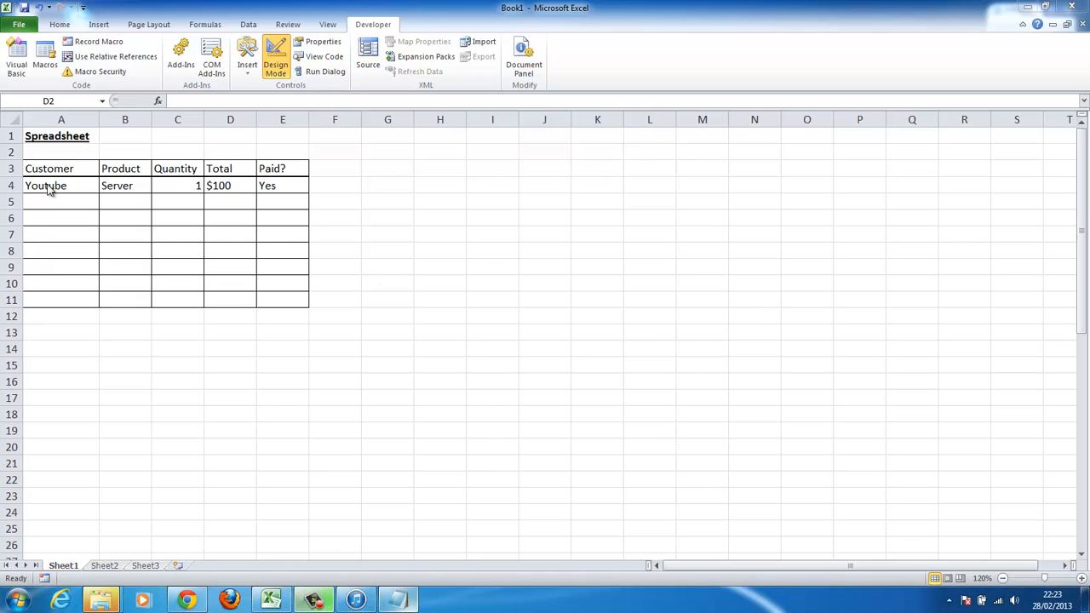
mouse_move(274, 185)
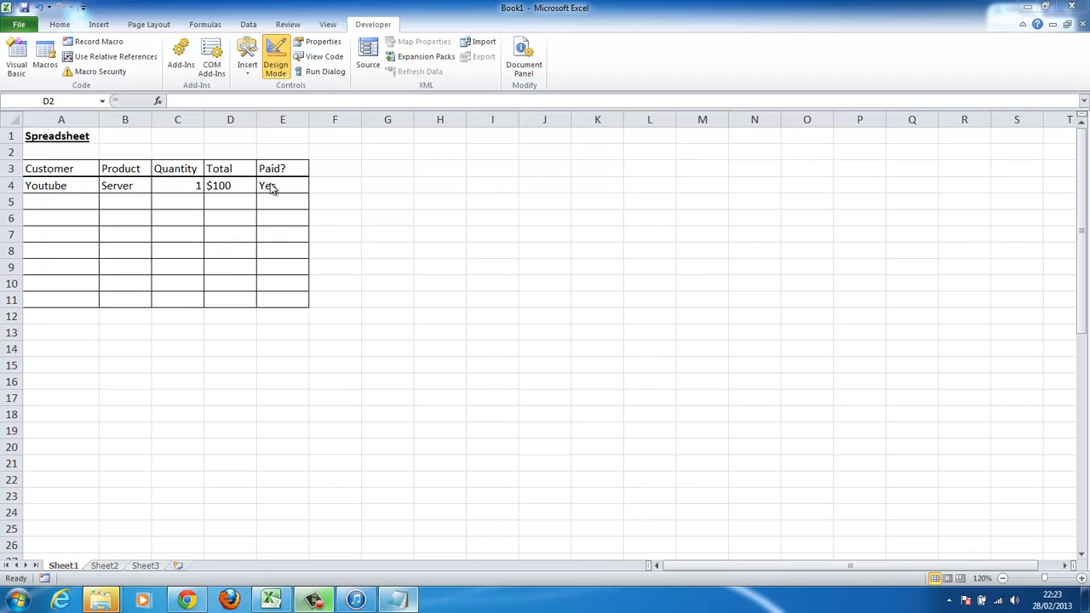
mouse_move(167, 196)
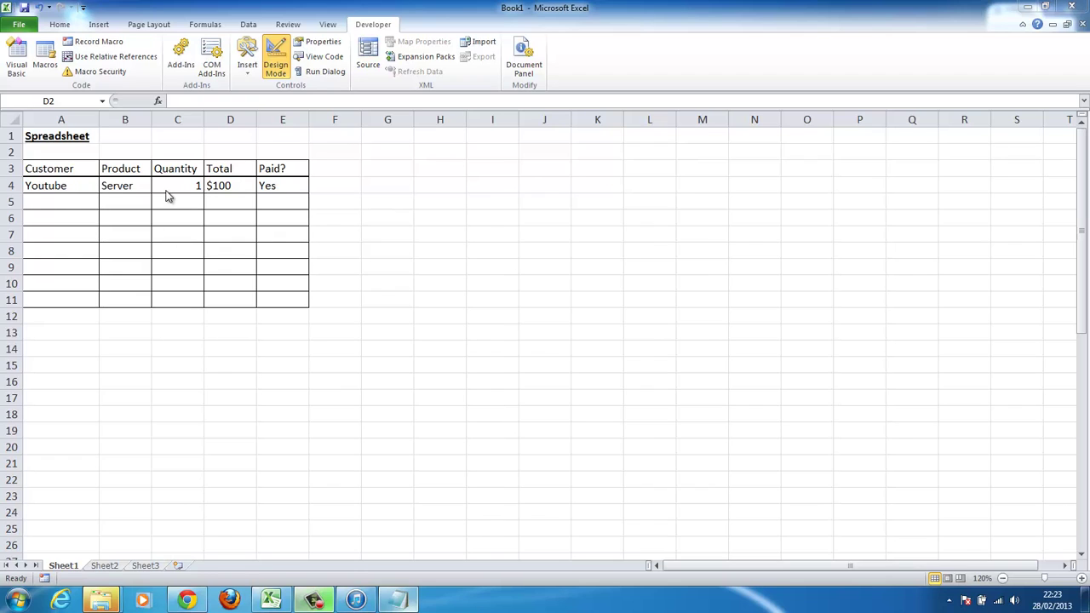
mouse_move(366, 32)
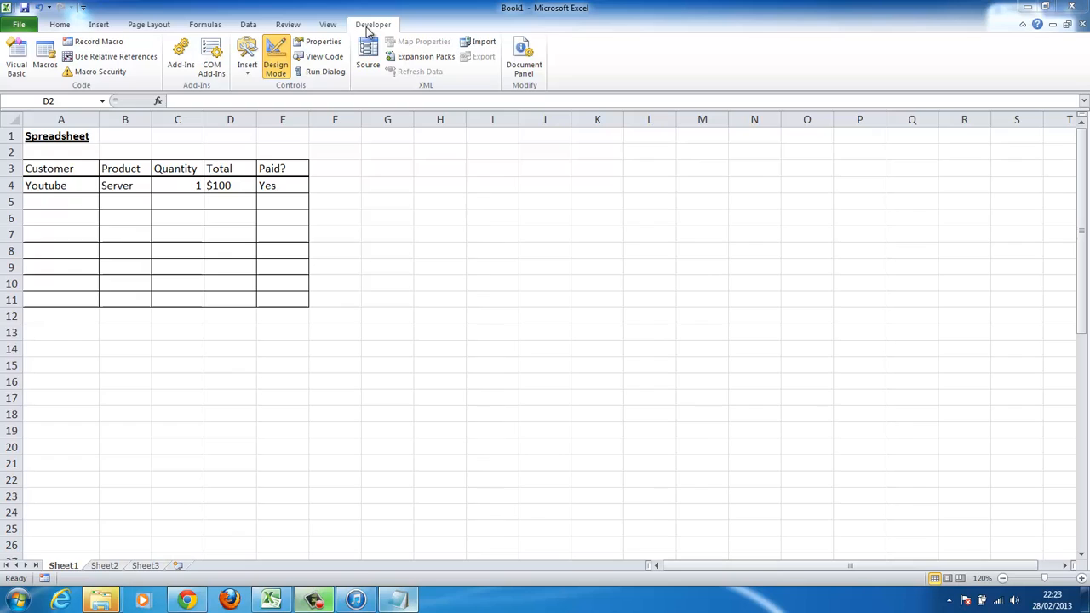
mouse_move(73, 143)
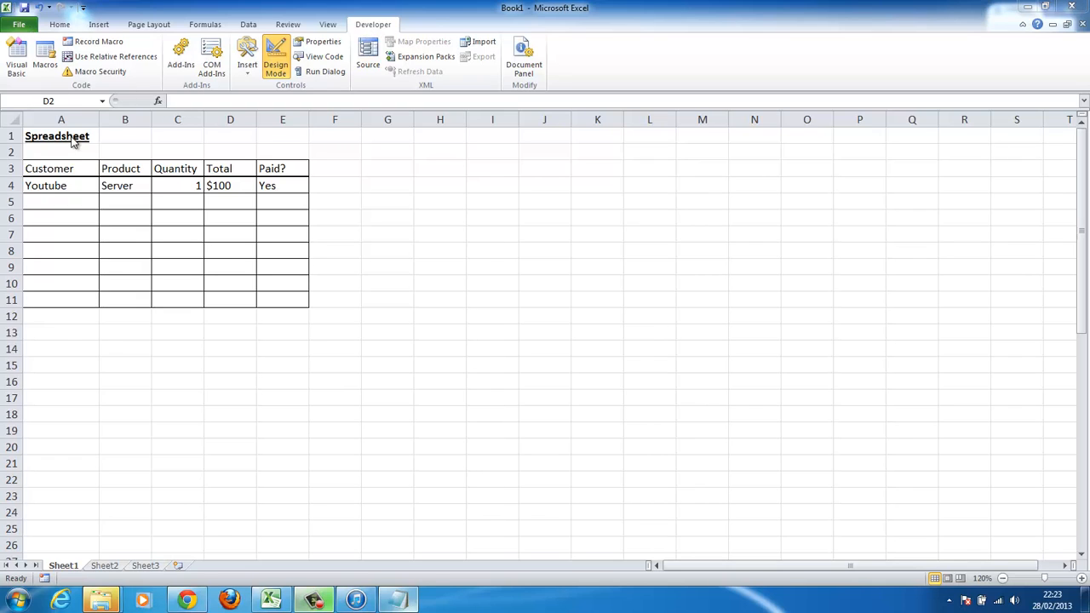
mouse_move(130, 150)
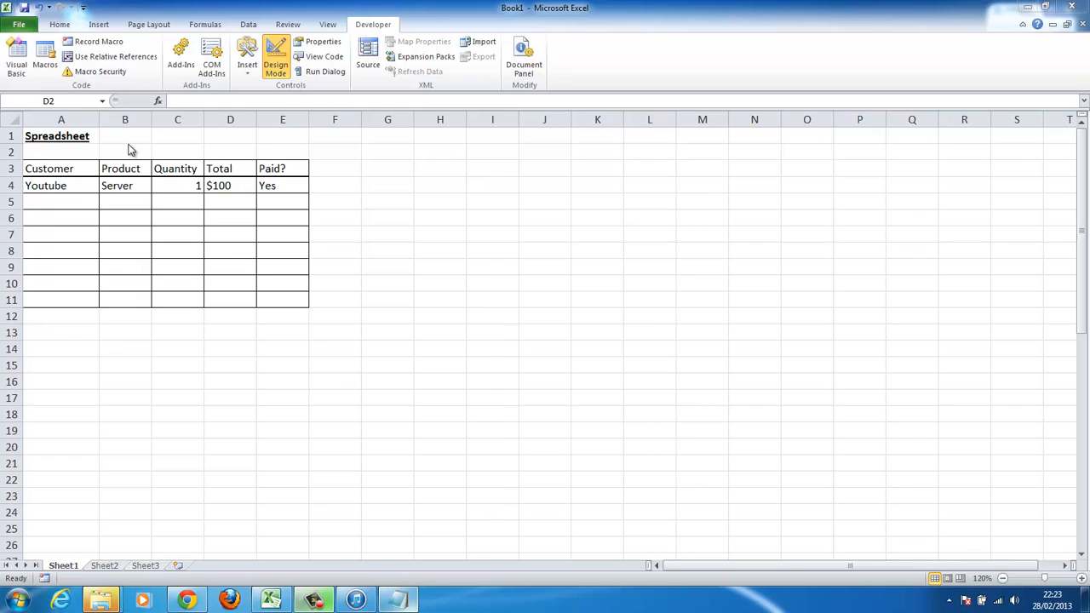
mouse_move(201, 157)
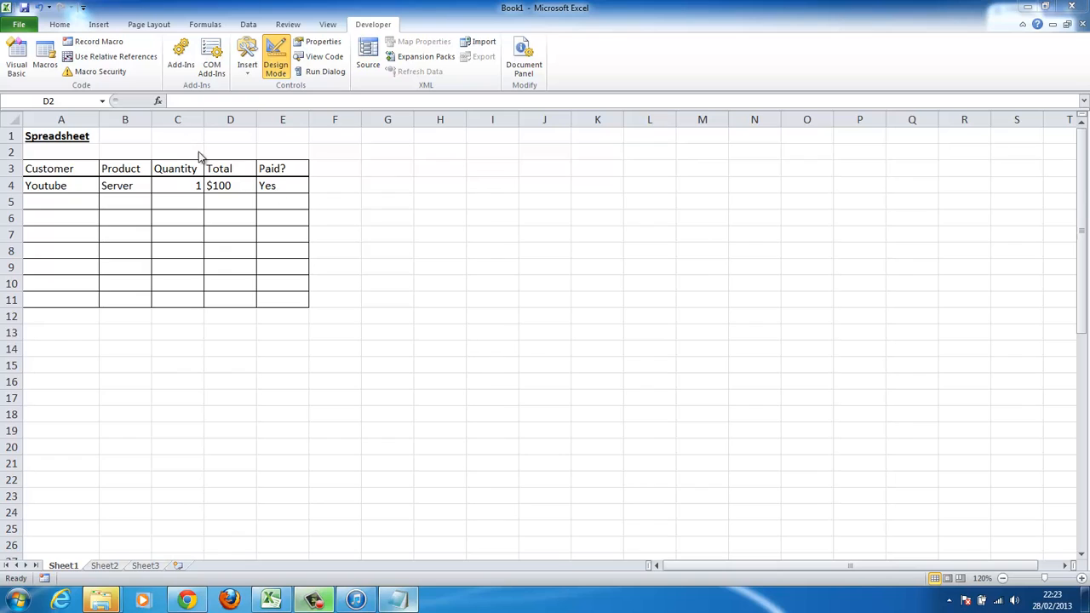
mouse_move(341, 143)
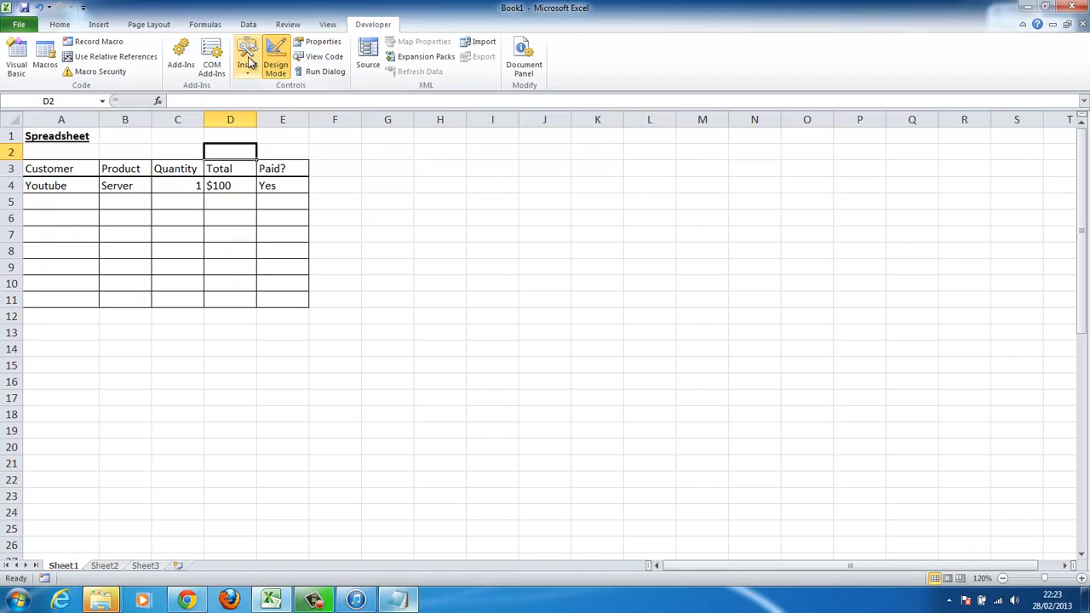
Step: Insert an ActiveX command button drawn across cells D2:E2 above the customer table
left_click(245, 58)
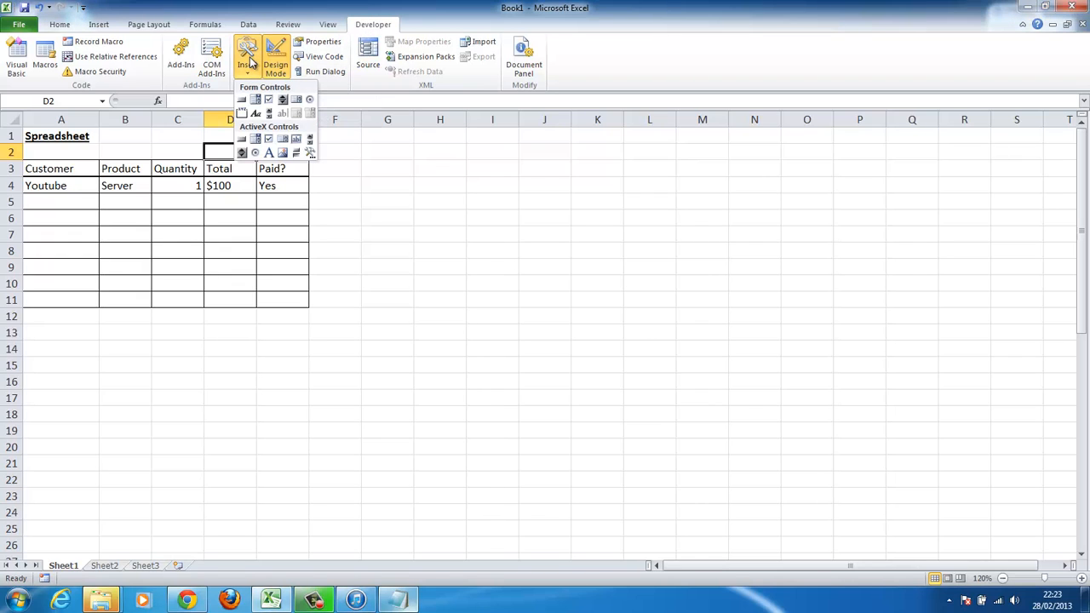
mouse_move(247, 133)
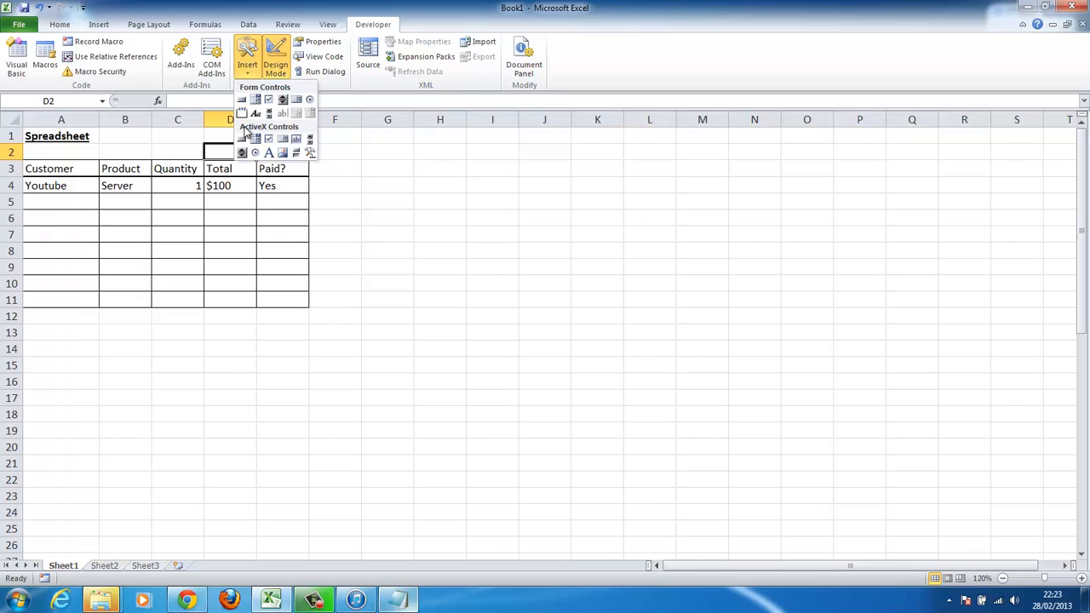
mouse_move(247, 133)
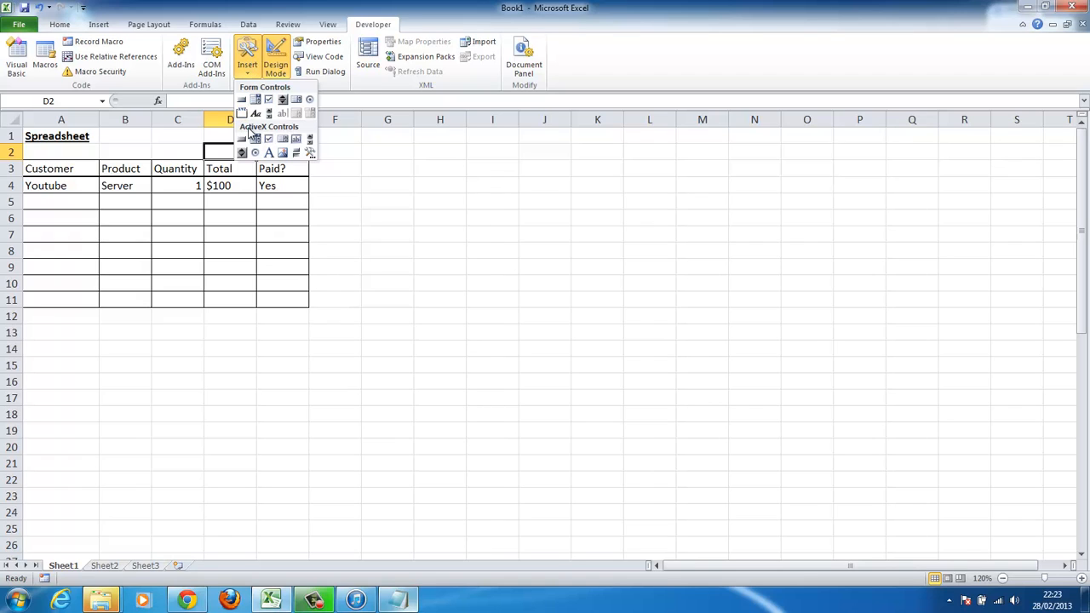
mouse_move(242, 139)
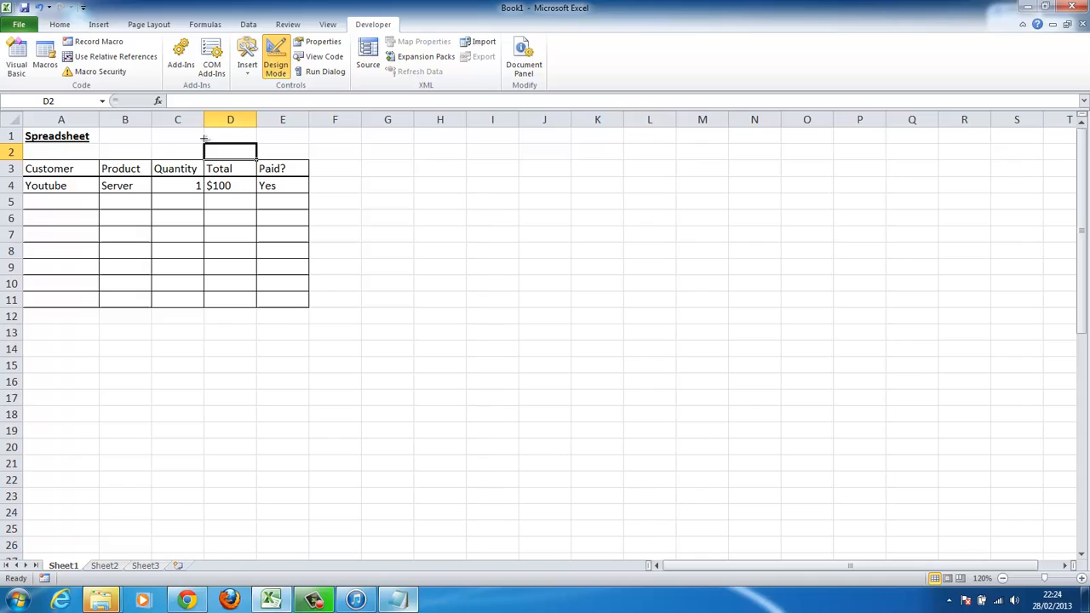
mouse_move(218, 136)
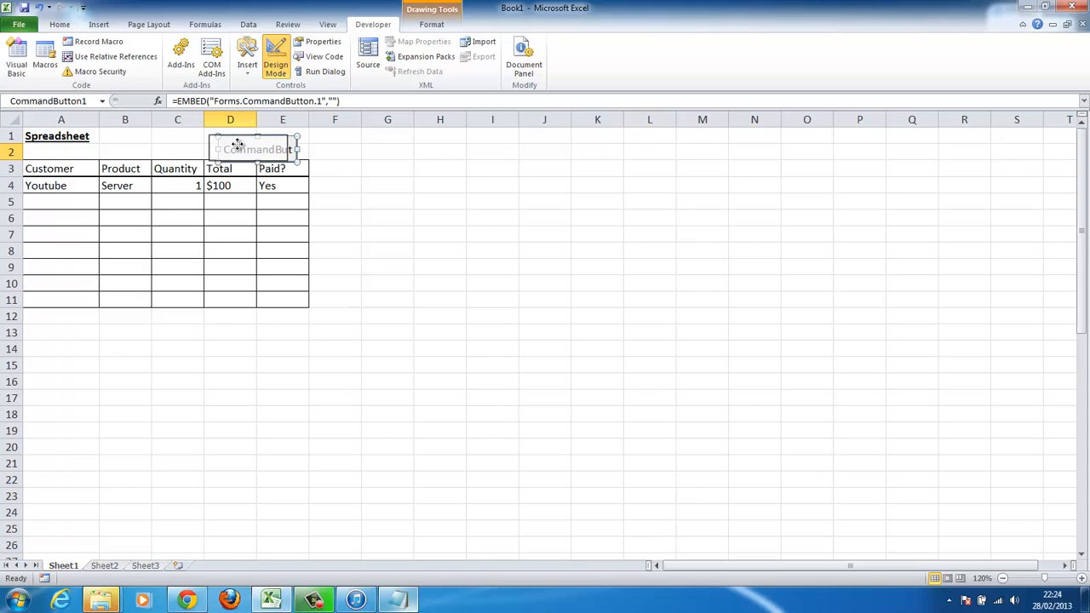
left_click_drag(256, 150, 248, 144)
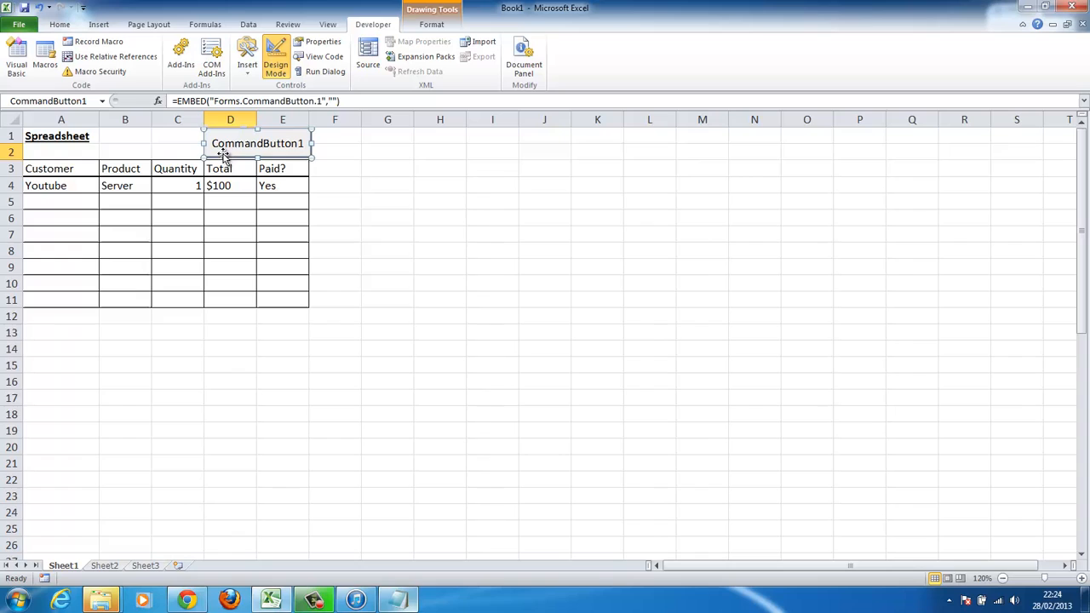
mouse_move(218, 146)
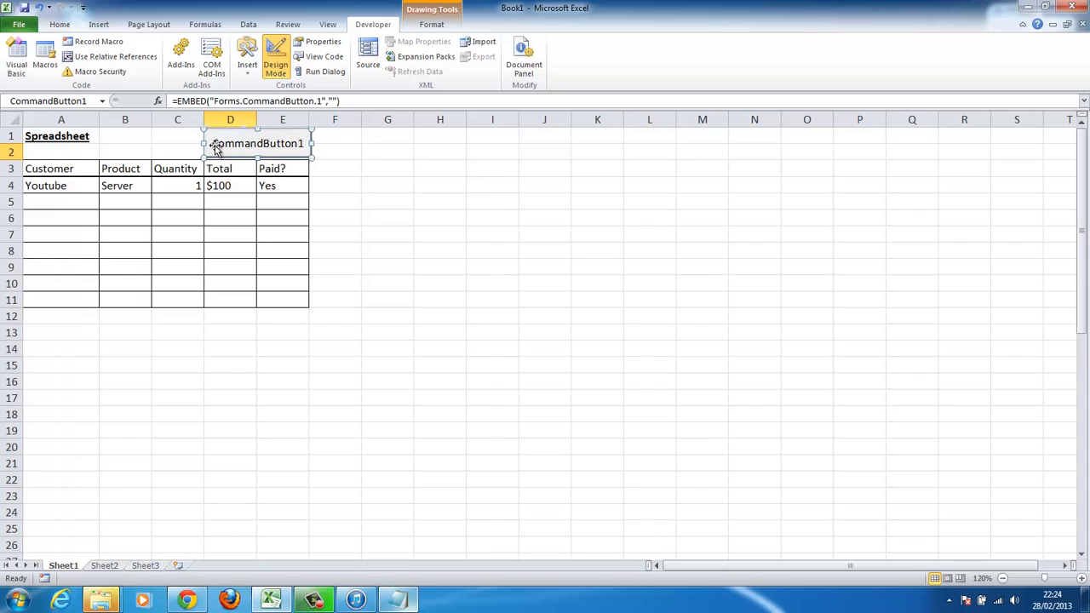
mouse_move(273, 145)
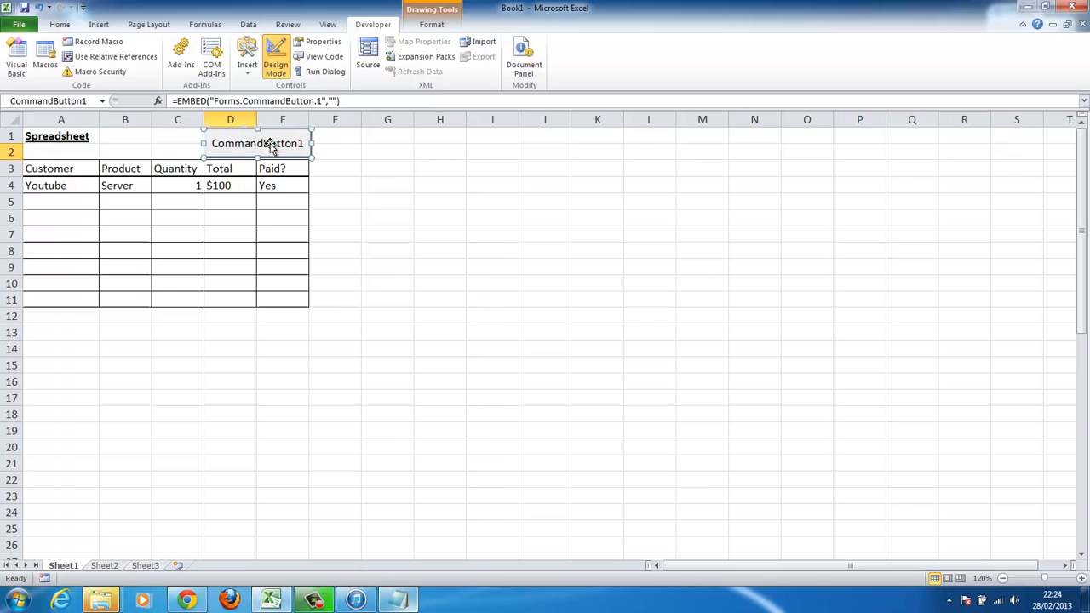
Step: Set the button's Caption property to 'New Row' and close the Properties window
right_click(258, 143)
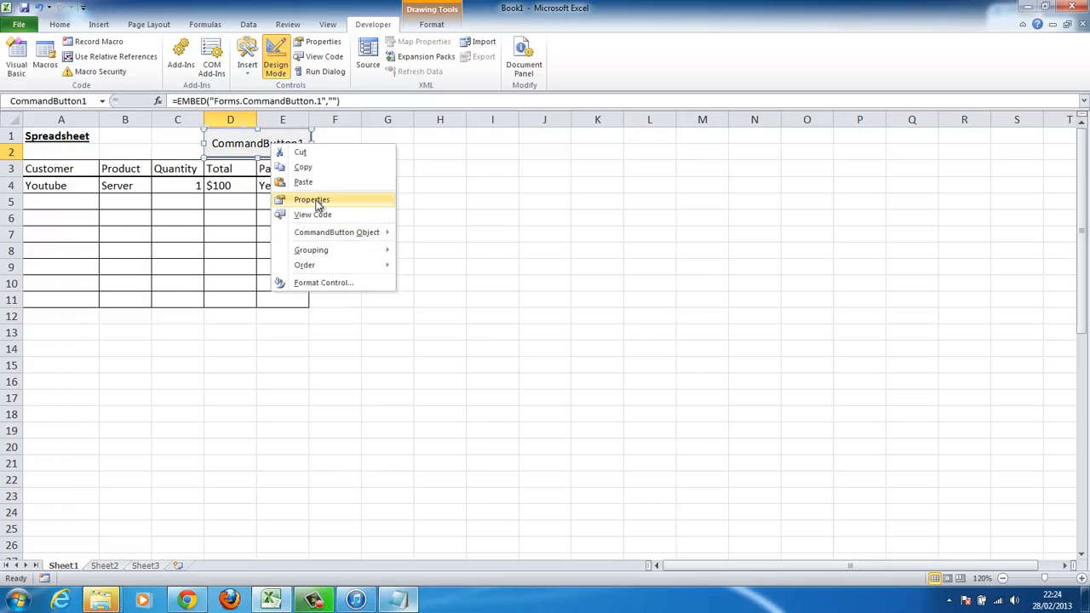
left_click(312, 200)
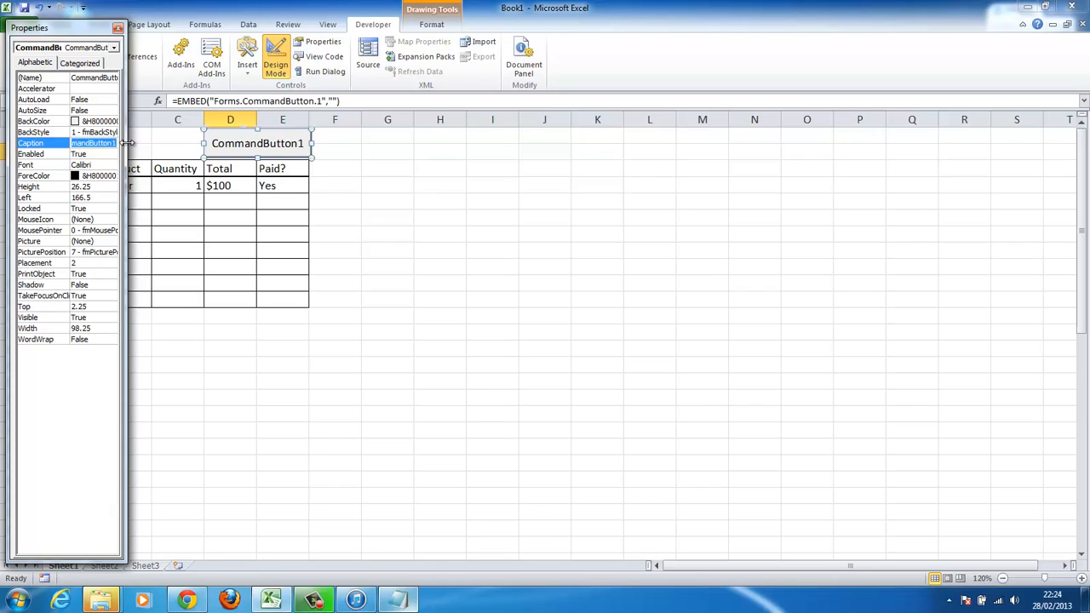
type("New R")
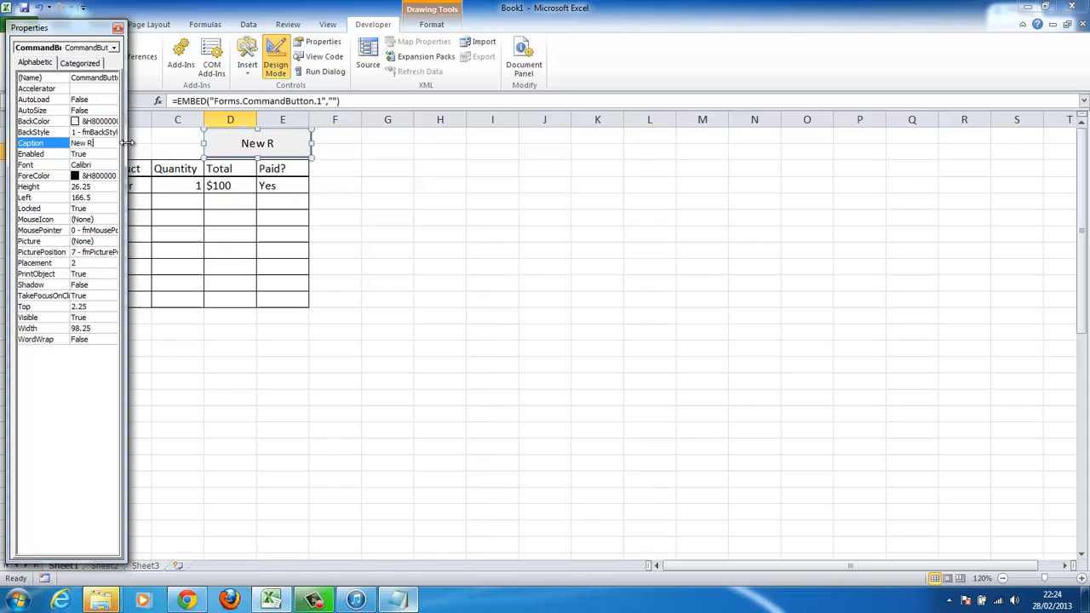
type("ow")
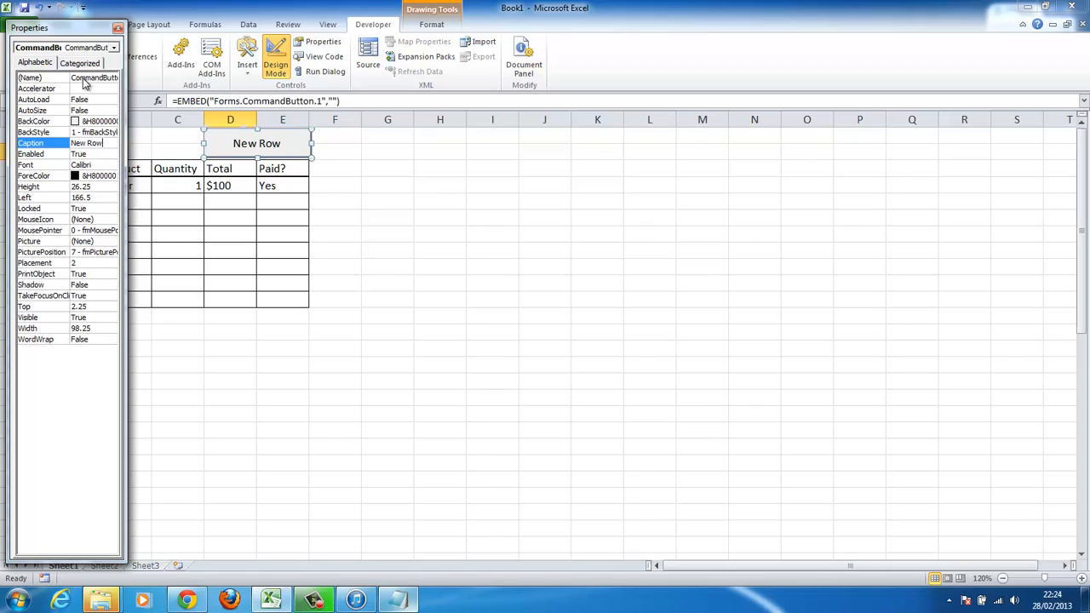
left_click(120, 27)
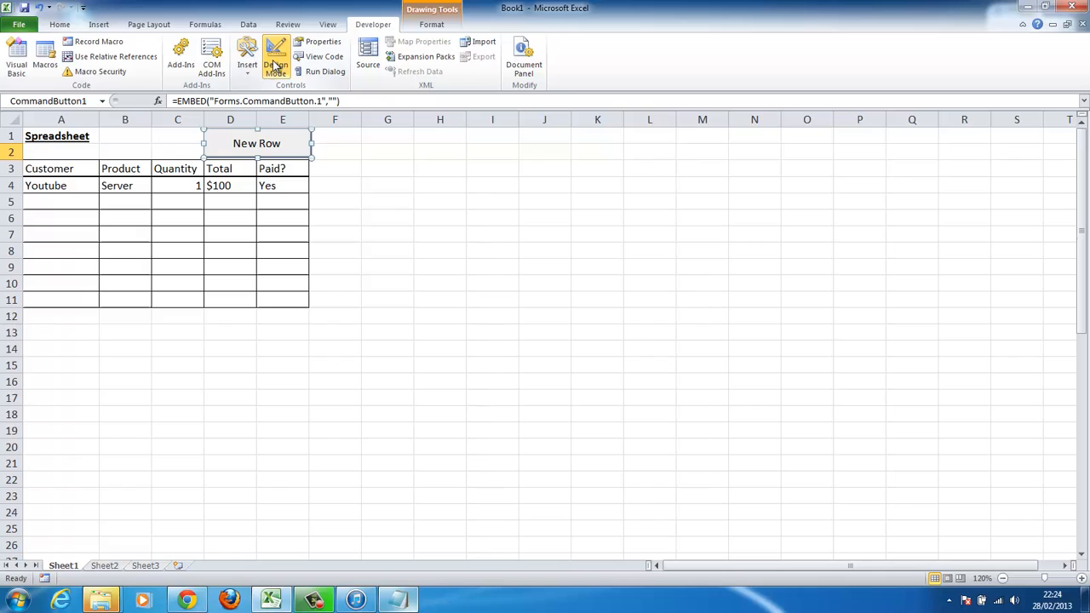
mouse_move(276, 54)
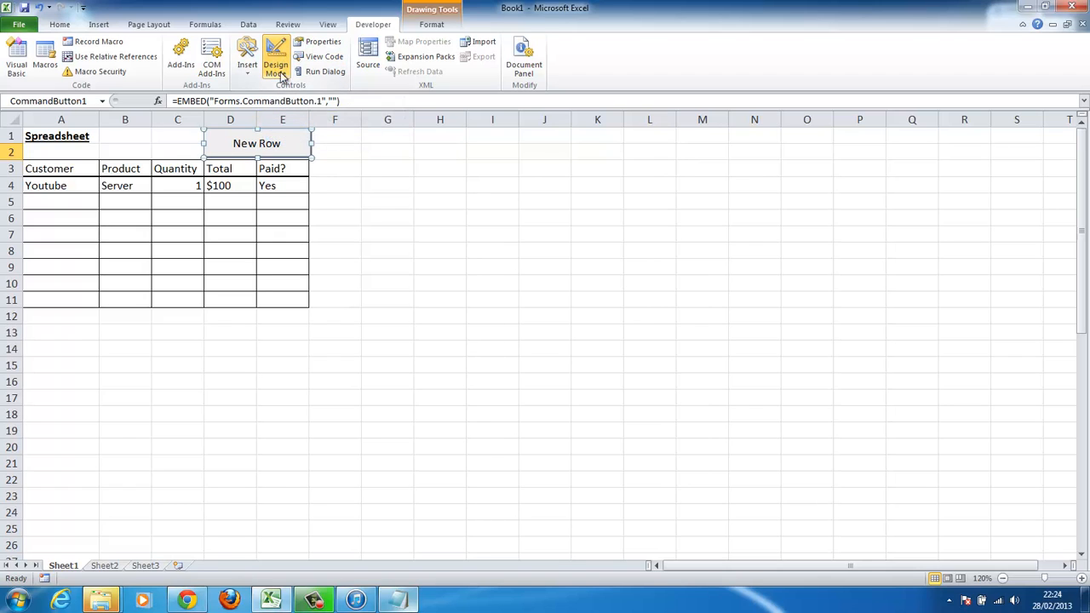
mouse_move(297, 143)
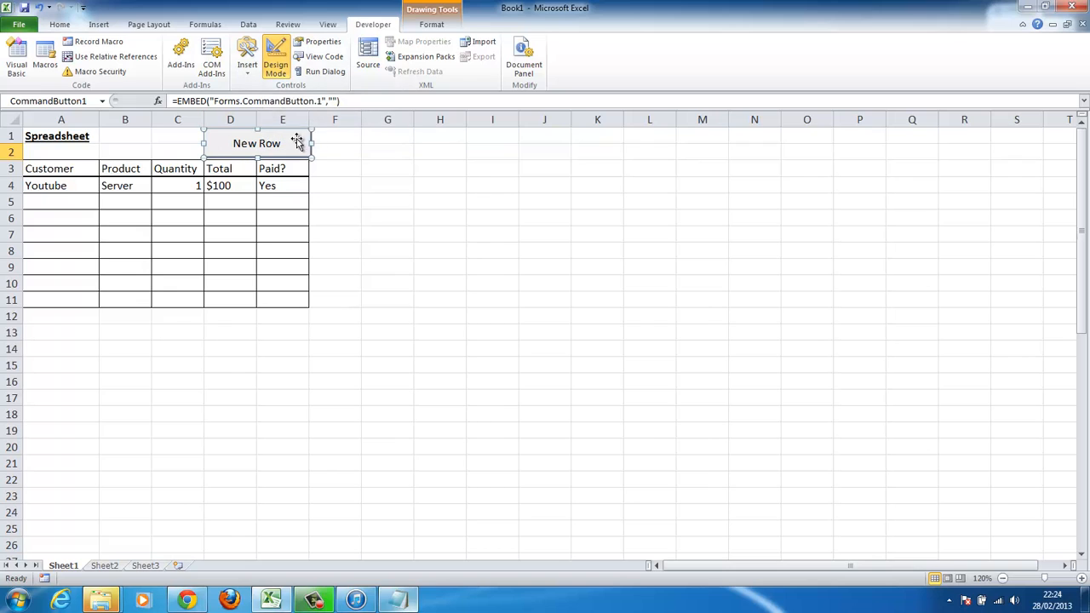
mouse_move(259, 145)
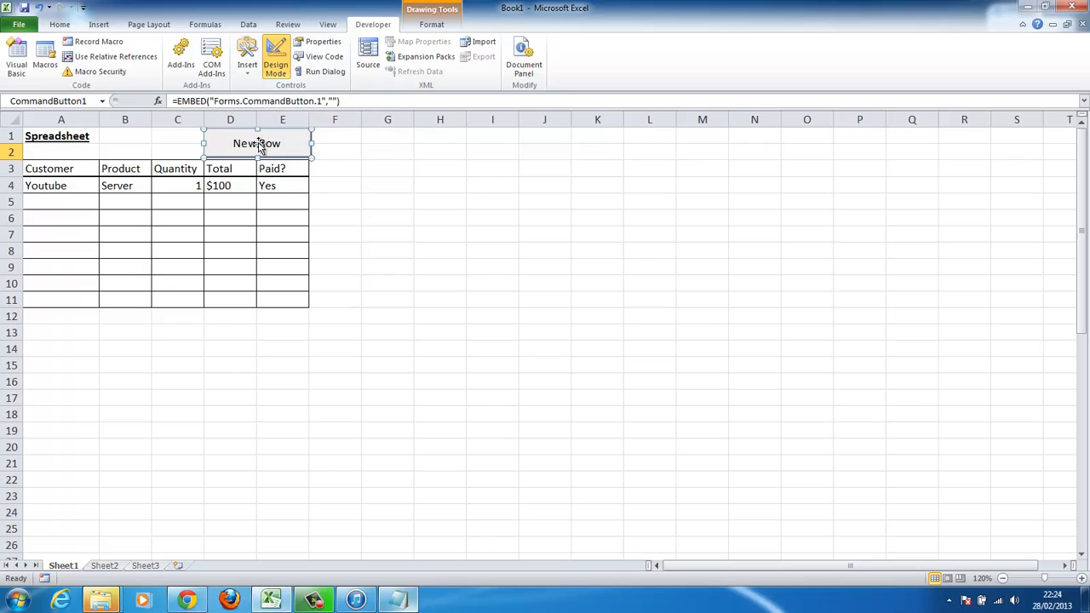
double_click(256, 143)
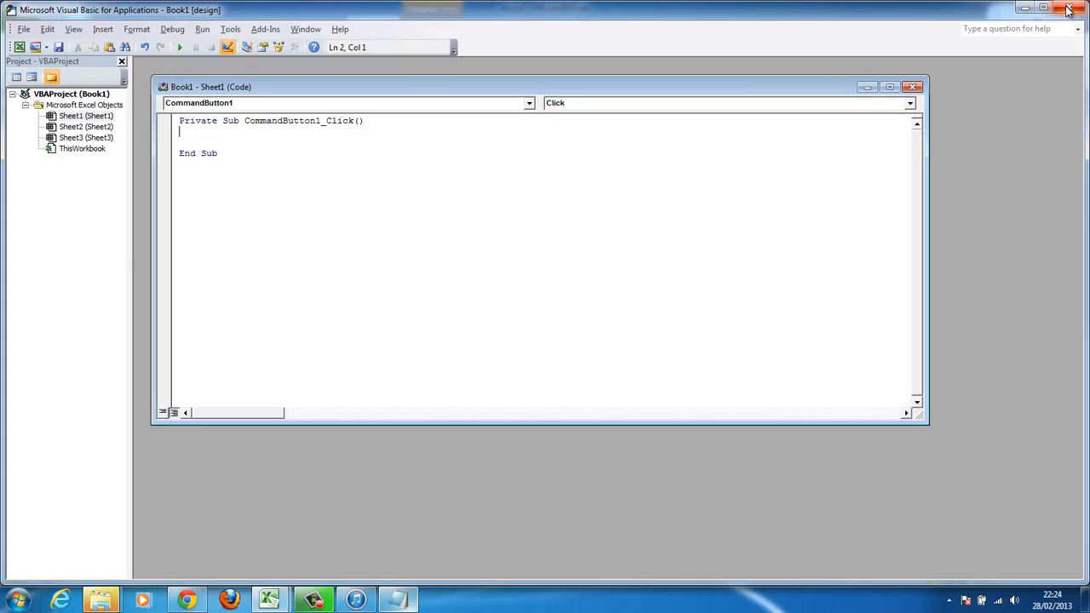
left_click(1070, 10)
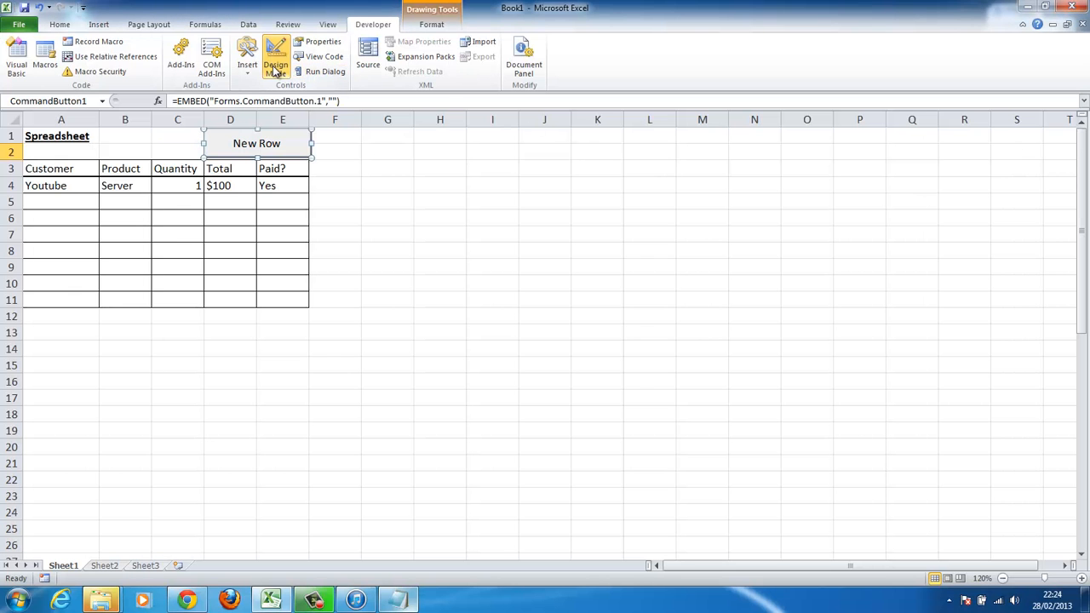
mouse_move(276, 60)
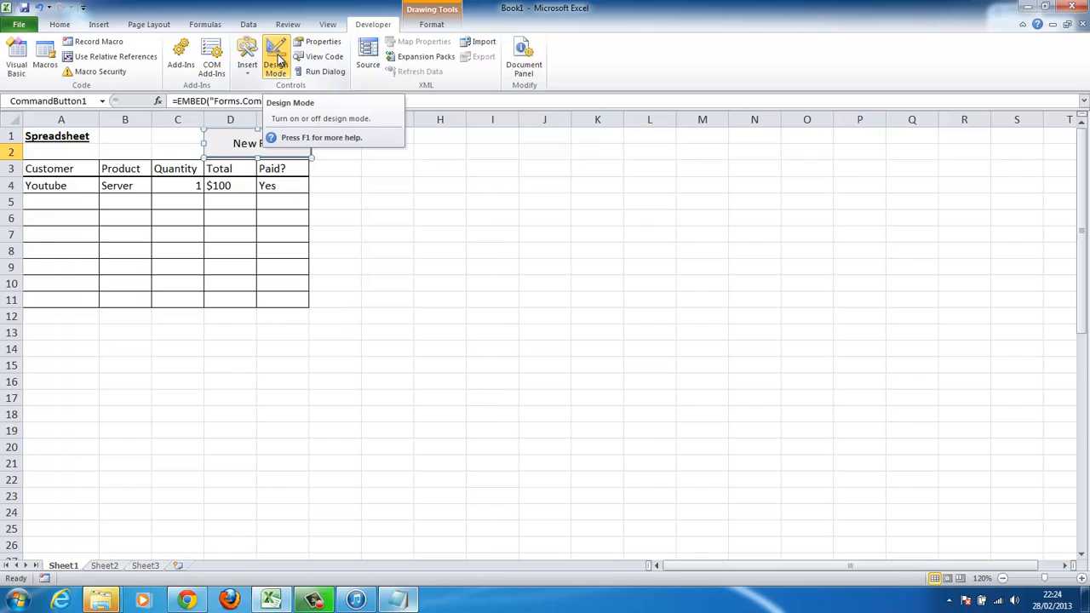
left_click(276, 54)
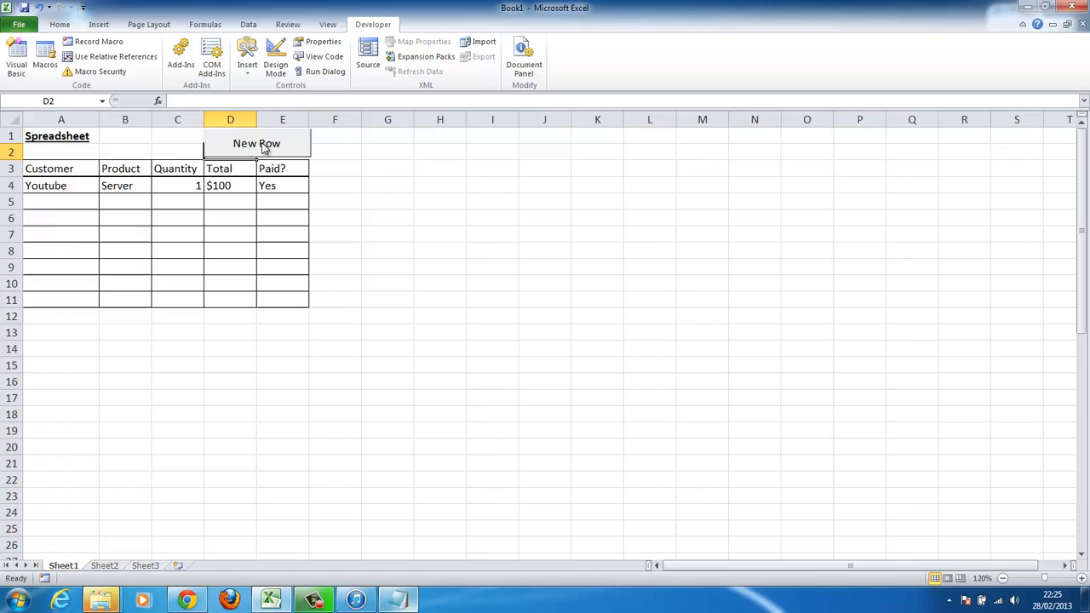
left_click(257, 143)
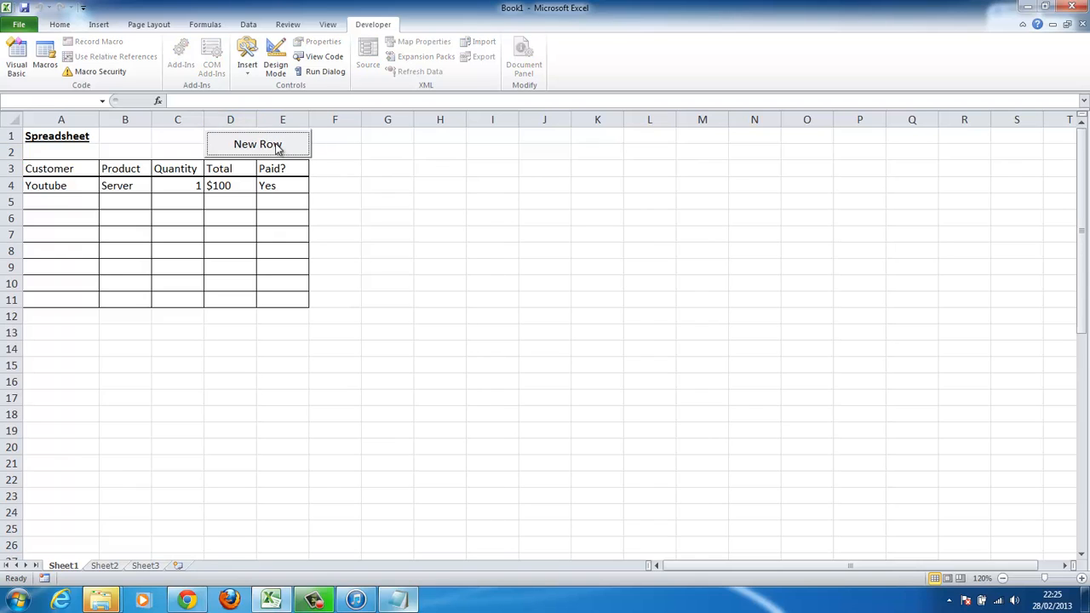
mouse_move(276, 57)
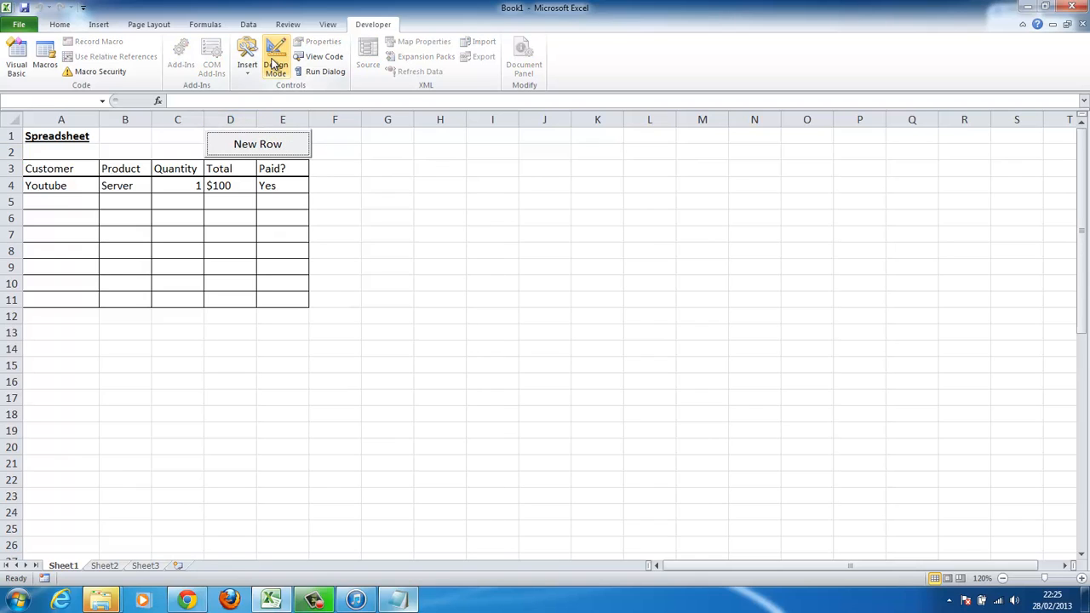
left_click(276, 60)
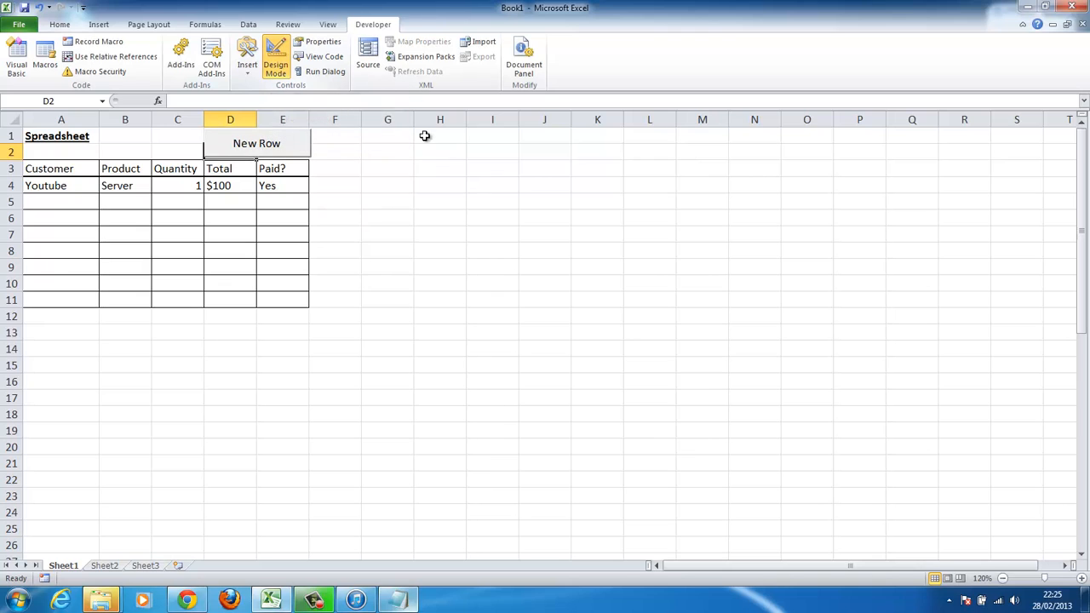
Step: Write CommandButton1_Click to select A4, insert an entire row and give A4:E4 thin borders
double_click(255, 144)
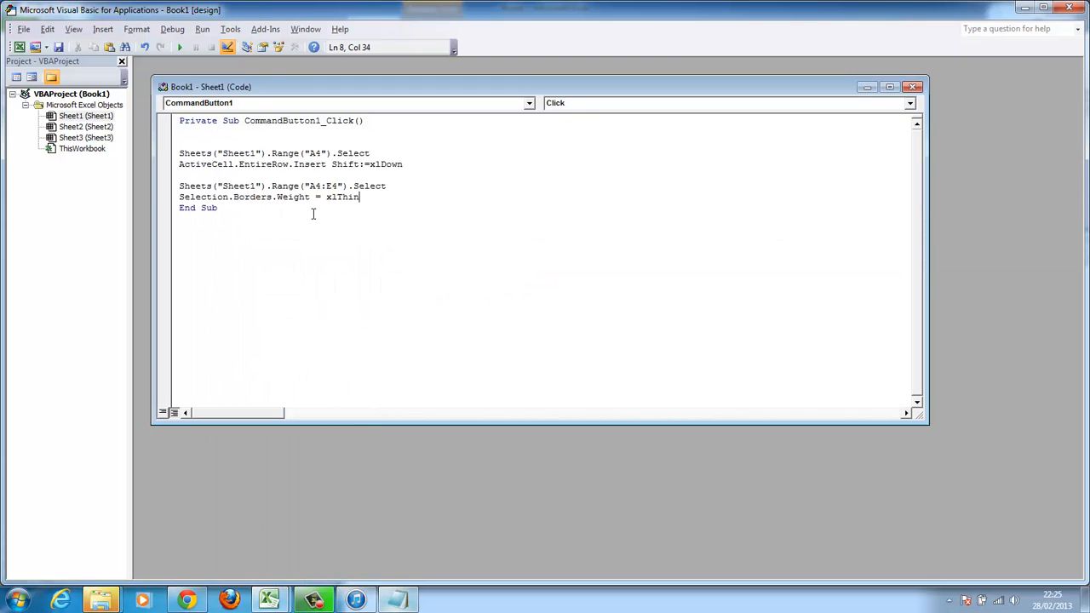
key("Return")
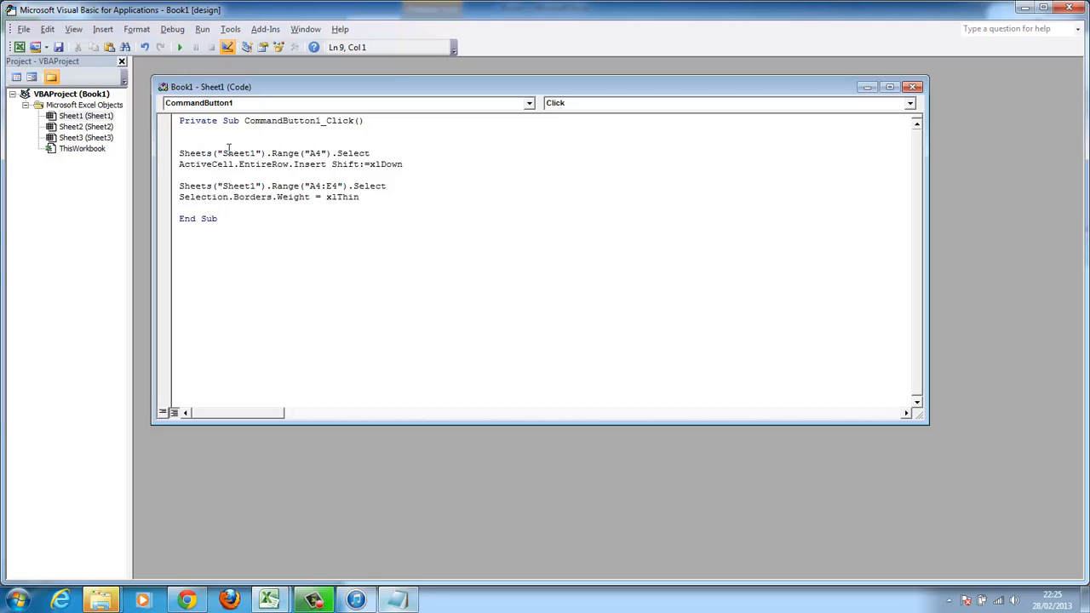
double_click(238, 153)
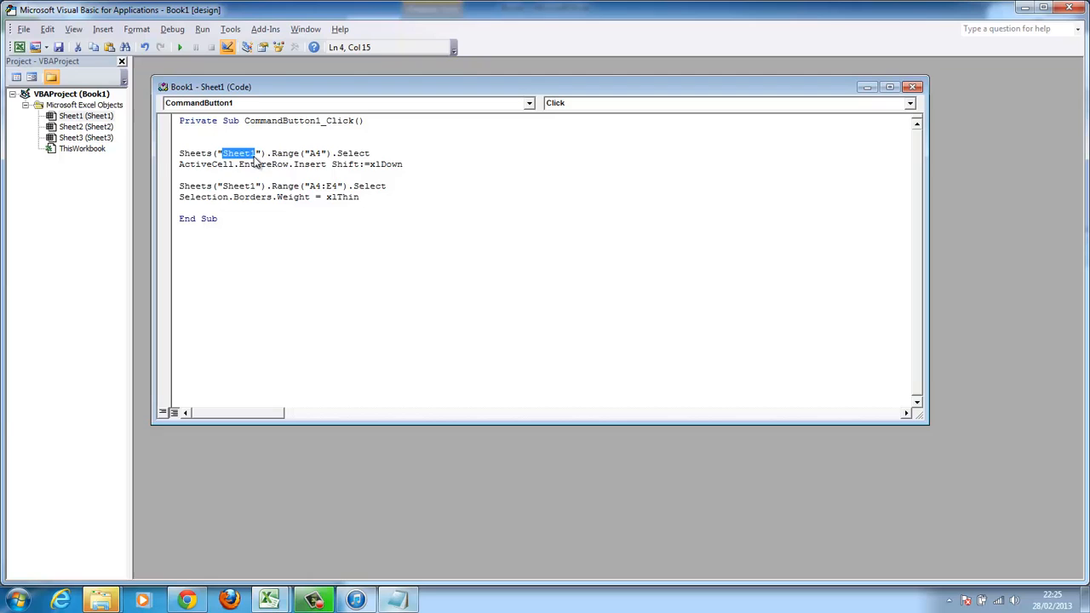
mouse_move(239, 162)
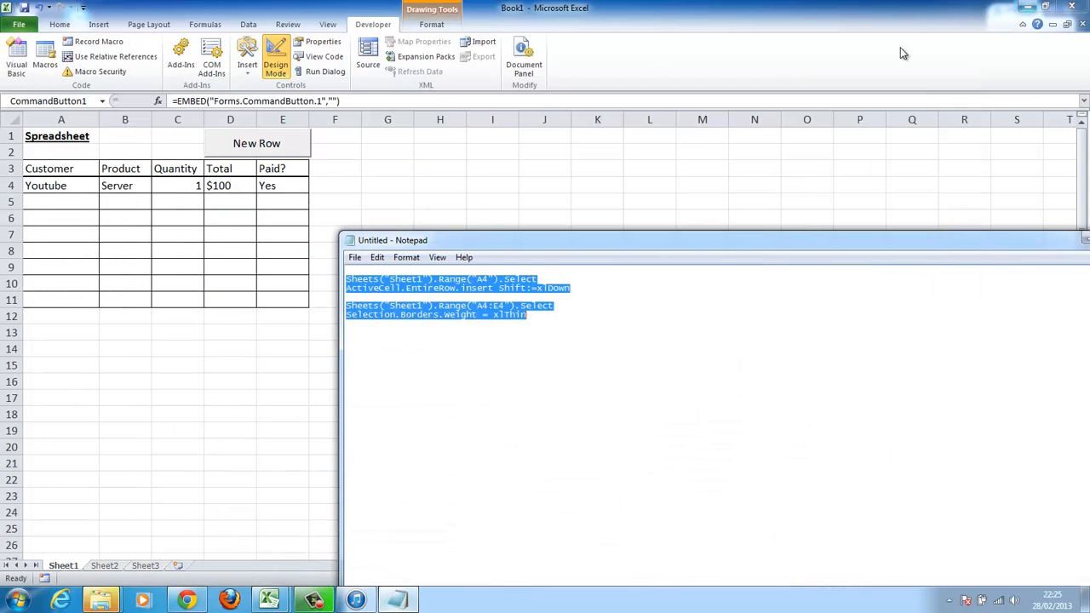
Step: Move the Notepad copy of the macro code aside
left_click_drag(392, 239, 325, 235)
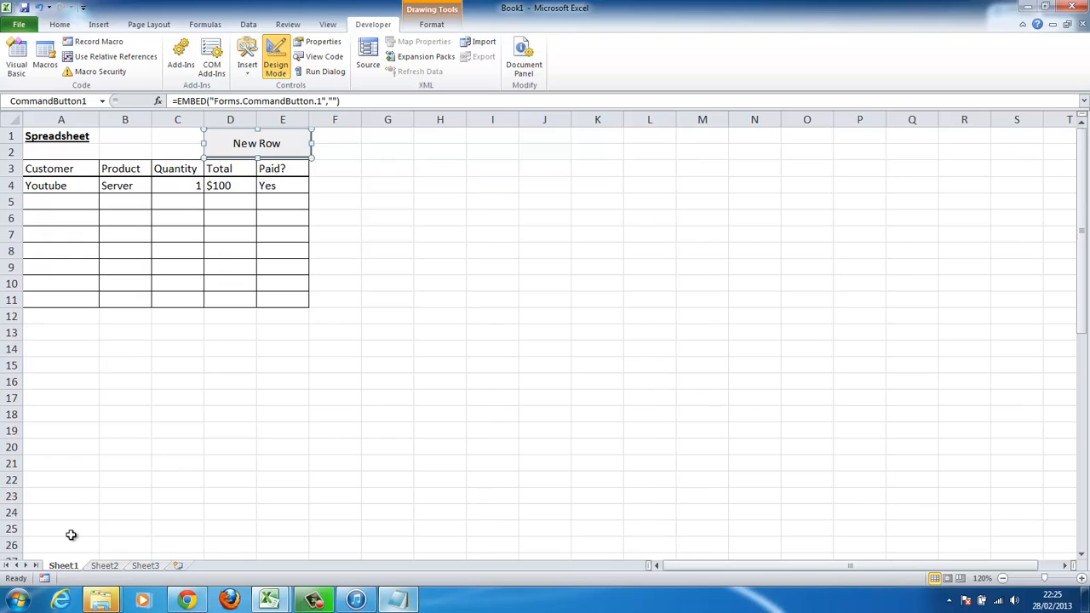
mouse_move(395, 600)
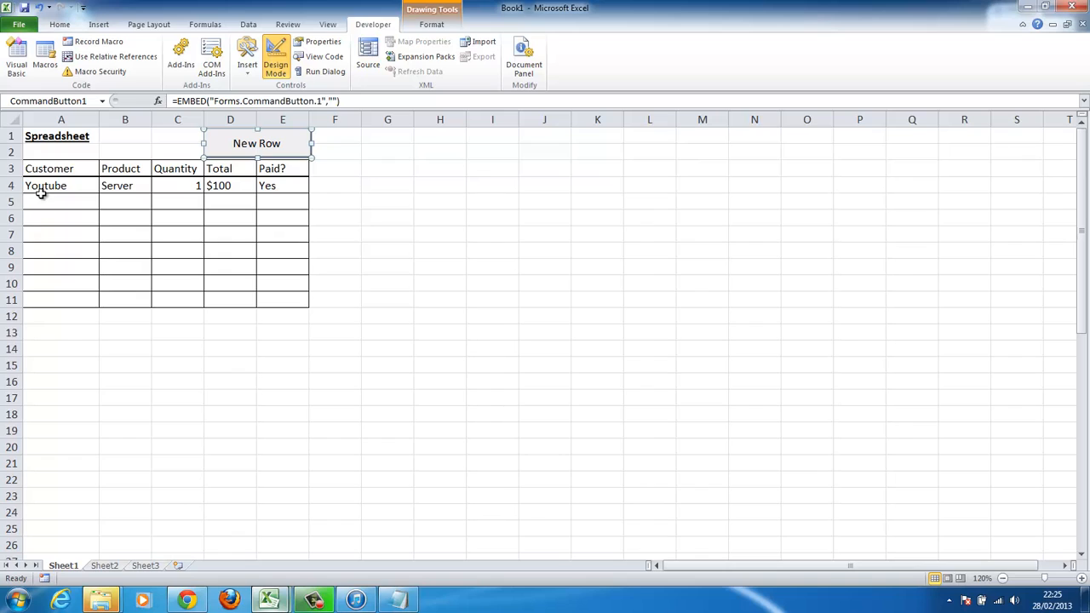
mouse_move(75, 266)
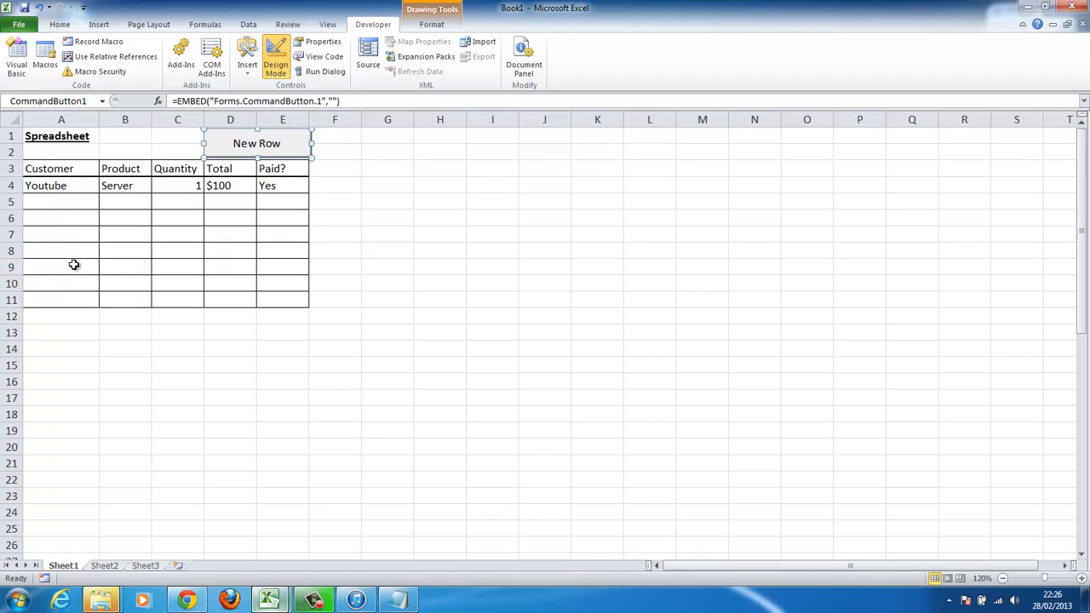
mouse_move(45, 283)
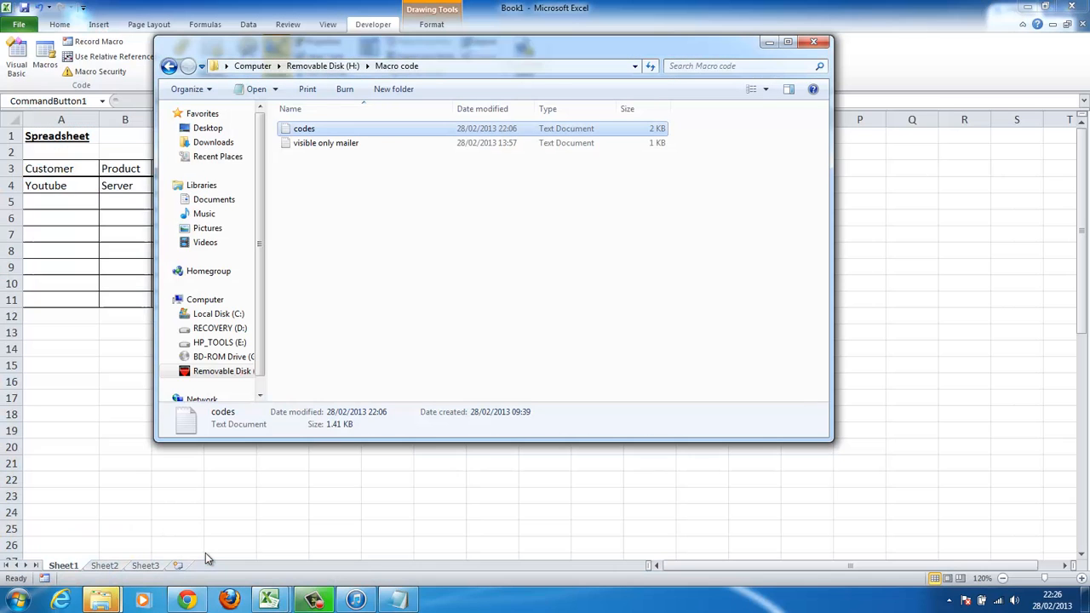
mouse_move(269, 600)
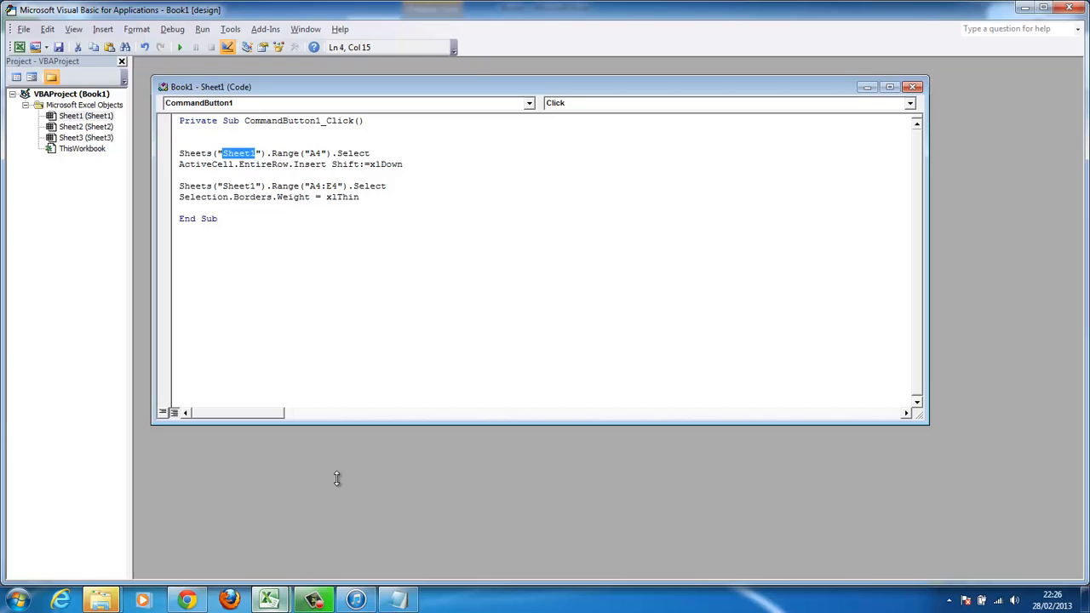
mouse_move(374, 192)
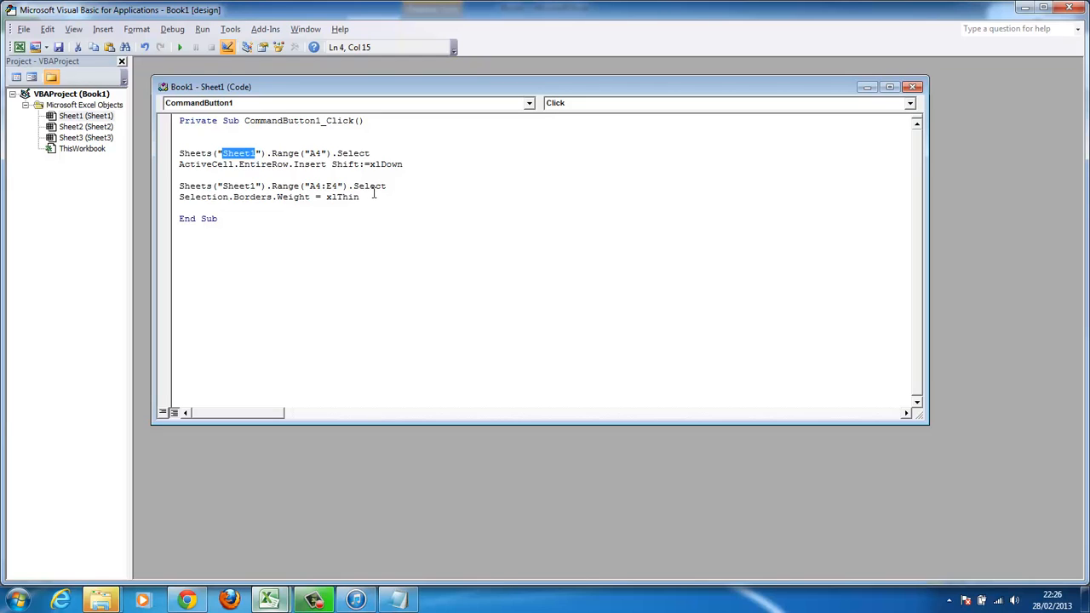
left_click_drag(181, 185, 357, 197)
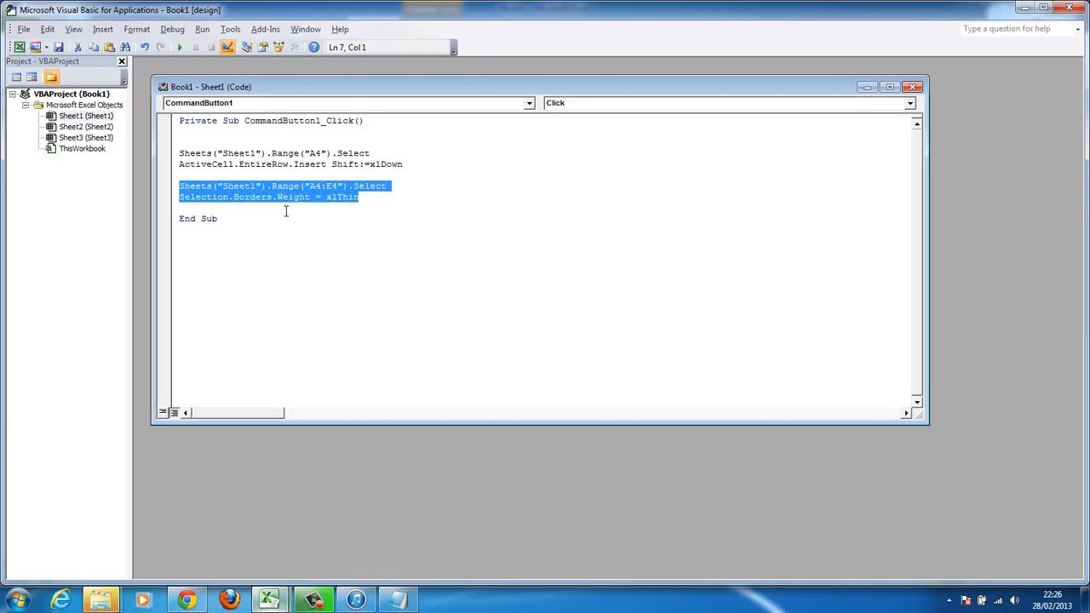
left_click(361, 198)
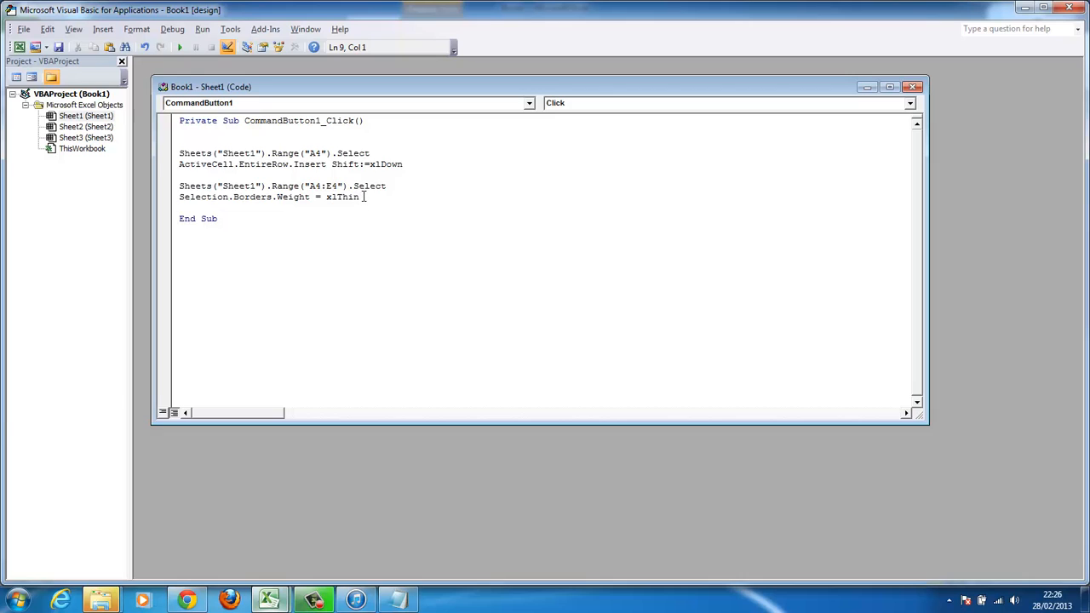
mouse_move(272, 209)
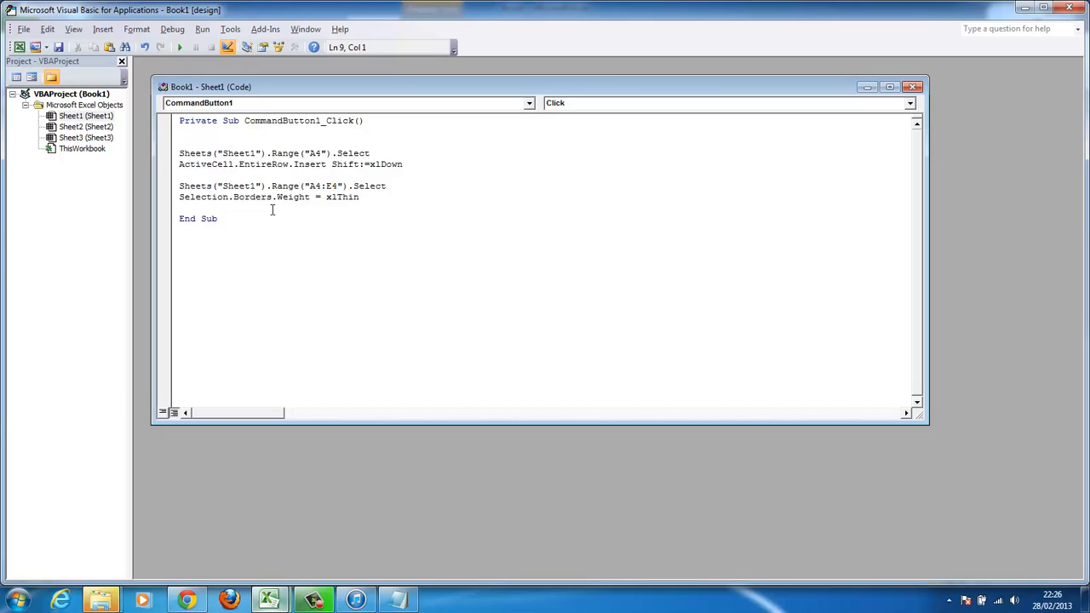
mouse_move(256, 185)
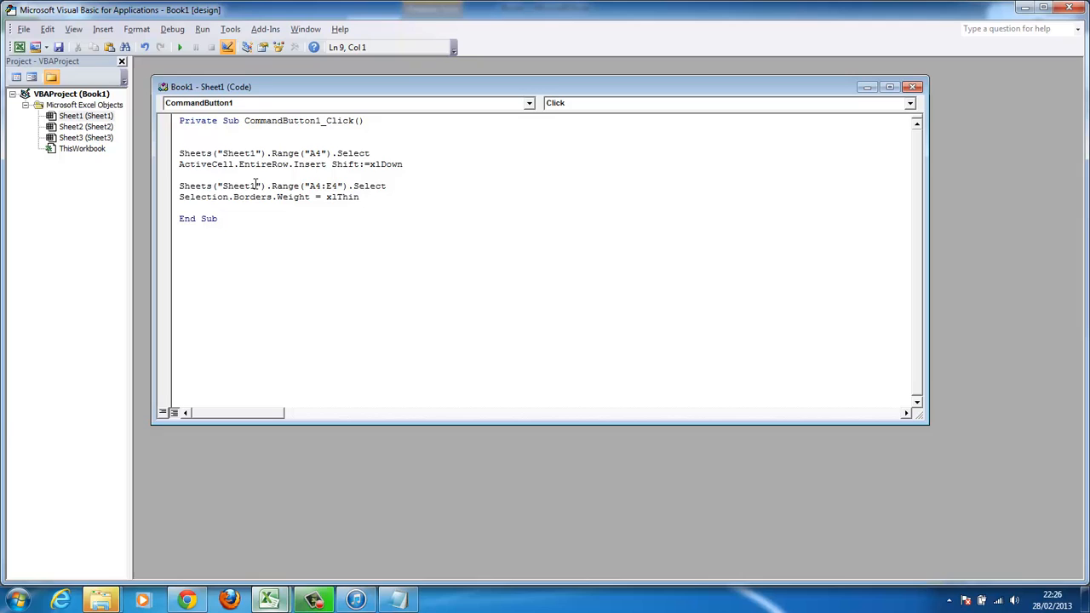
double_click(242, 186)
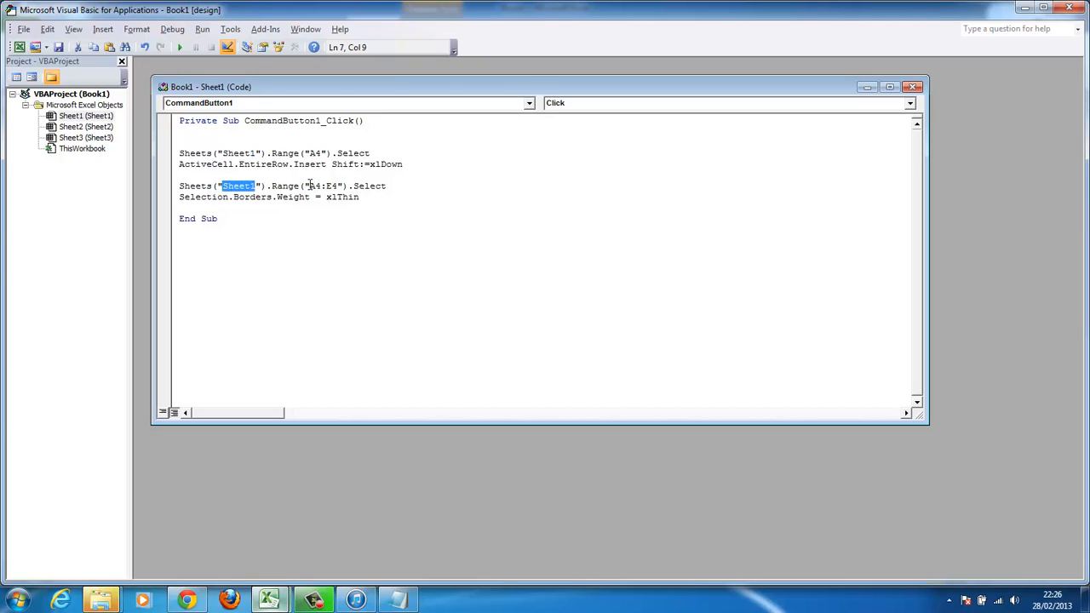
double_click(322, 186)
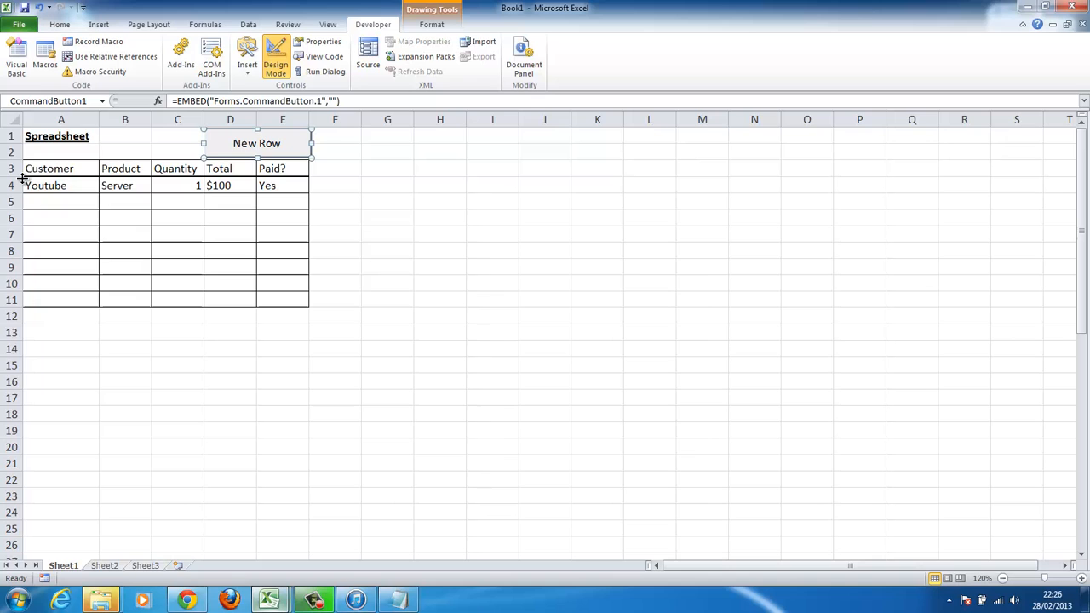
mouse_move(593, 156)
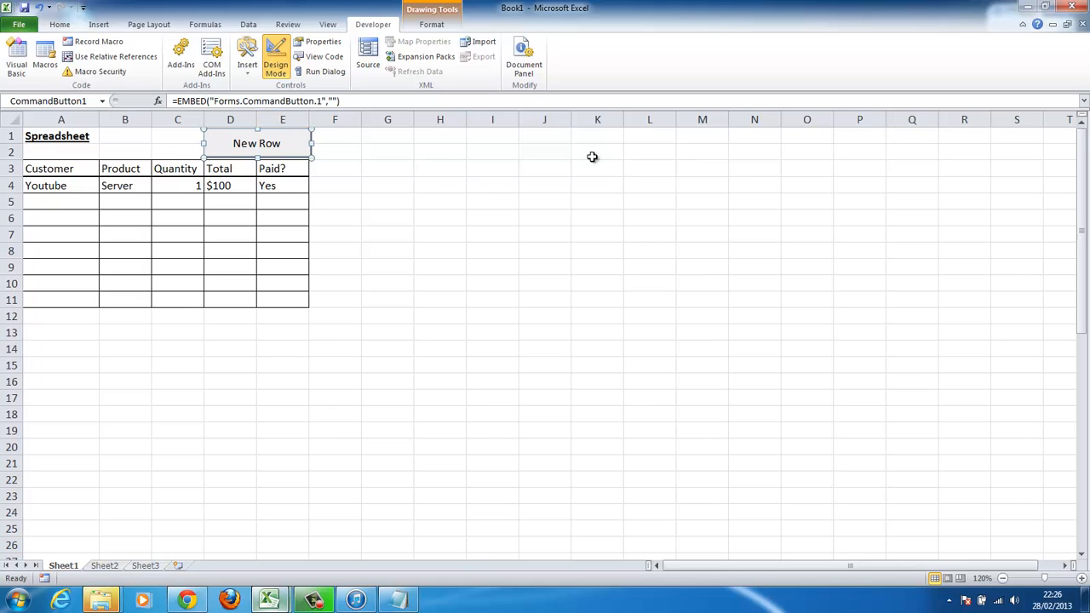
mouse_move(271, 599)
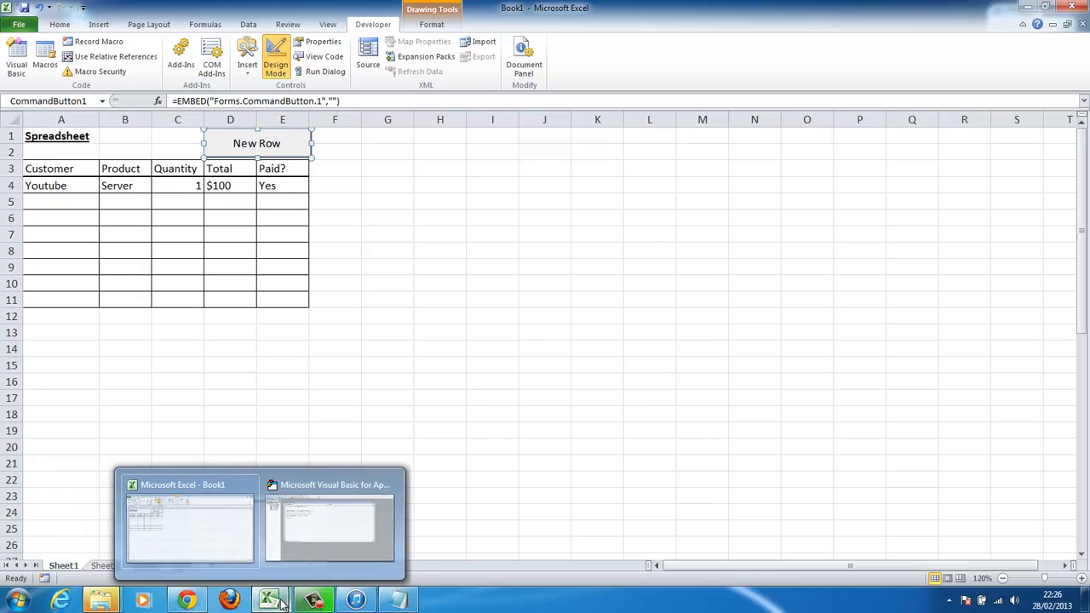
Step: Switch back to the VBA editor showing the New Row click routine
left_click(329, 525)
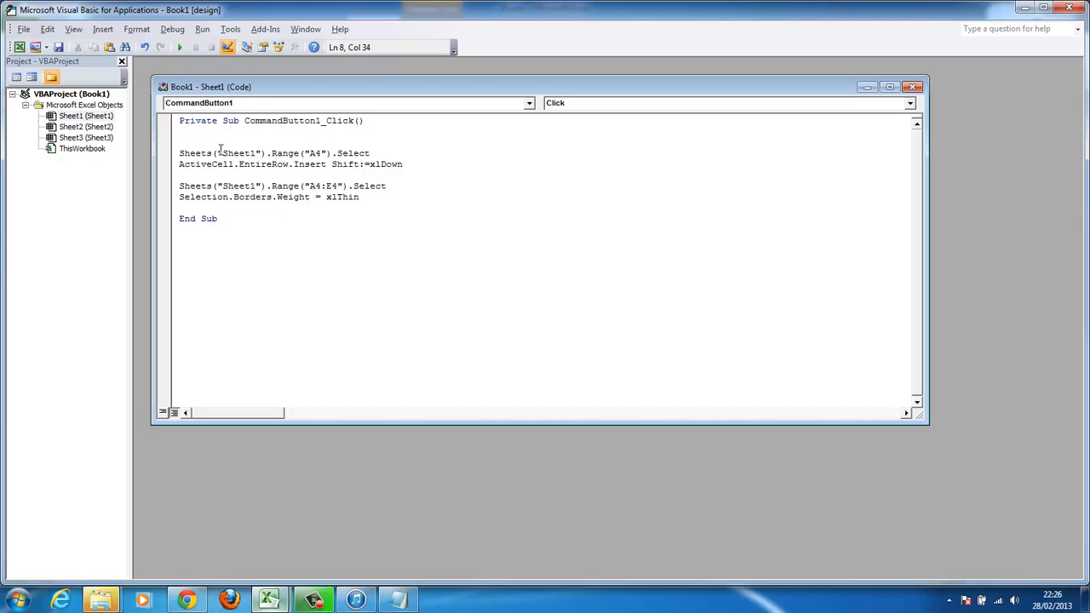
mouse_move(415, 221)
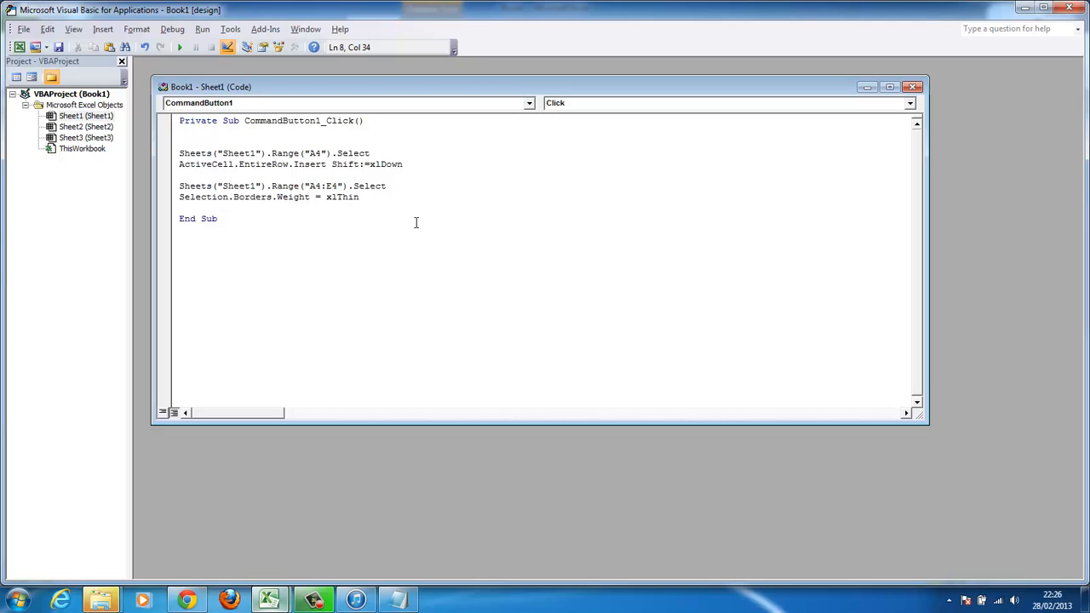
mouse_move(1025, 10)
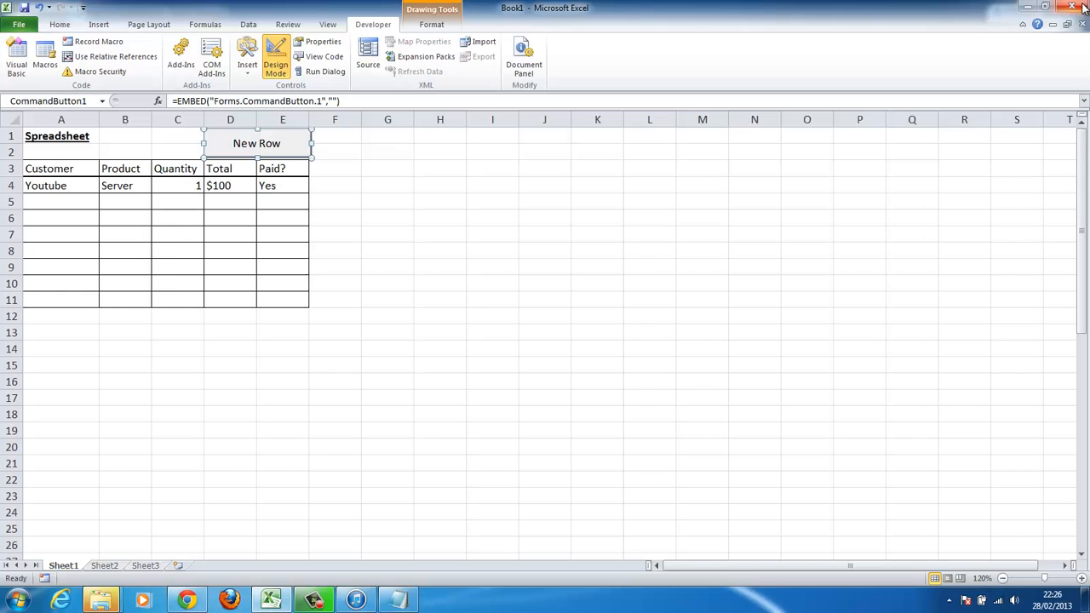
mouse_move(276, 58)
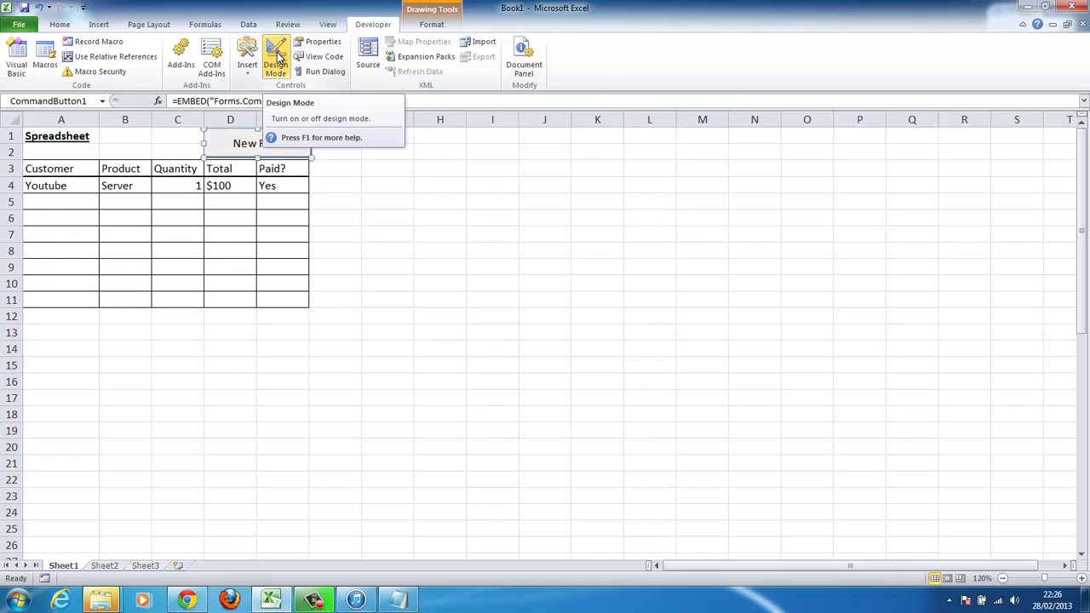
Step: Toggle Design Mode off so the New Row button becomes live
left_click(276, 56)
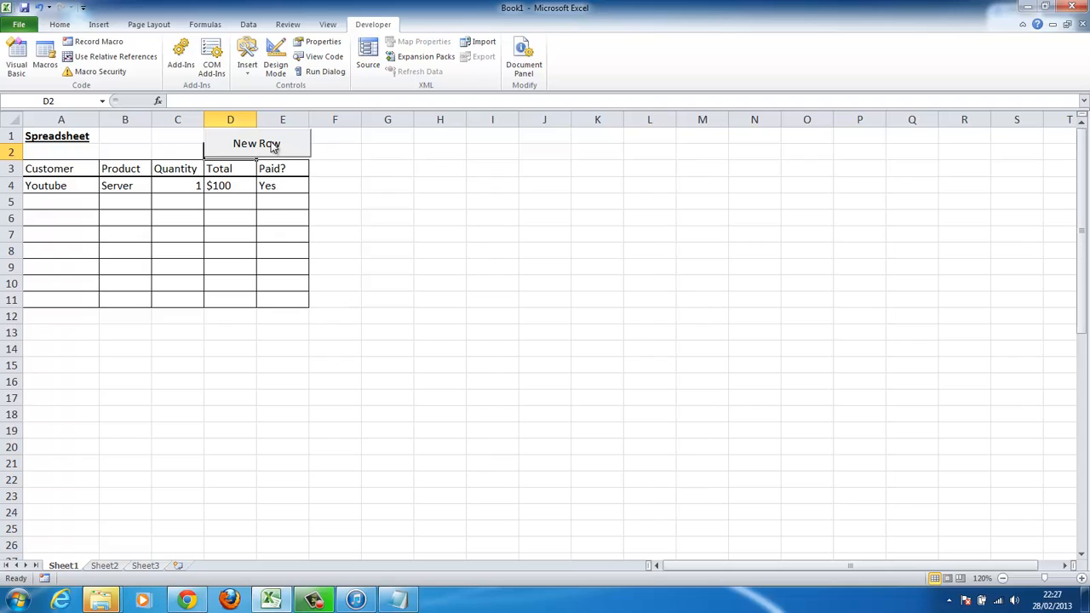
Step: Run New Row to insert a bordered blank row 4, moving the Youtube order to row 5
left_click(257, 143)
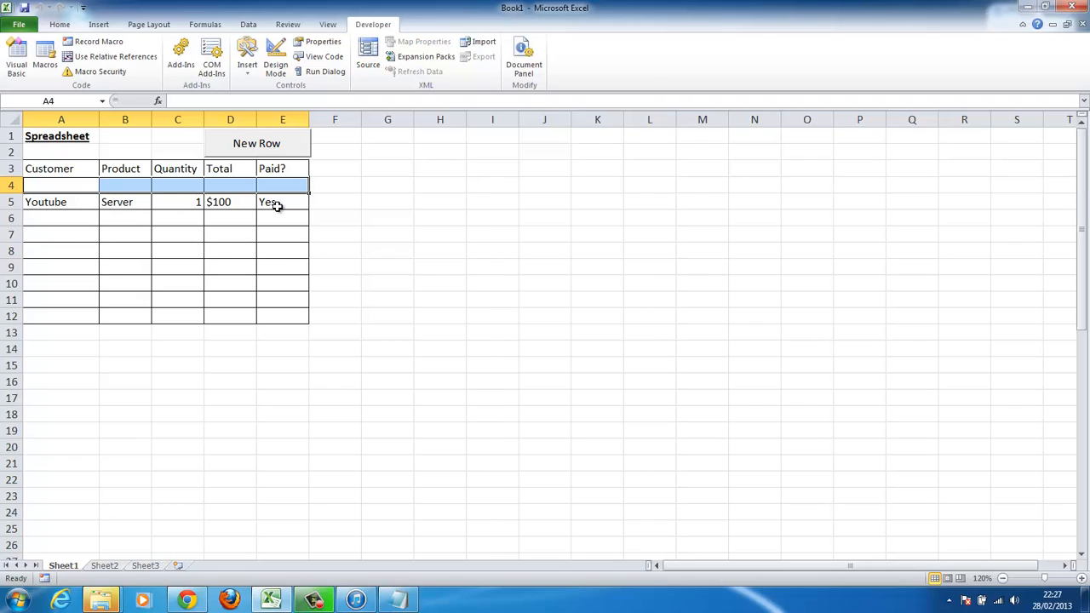
mouse_move(324, 196)
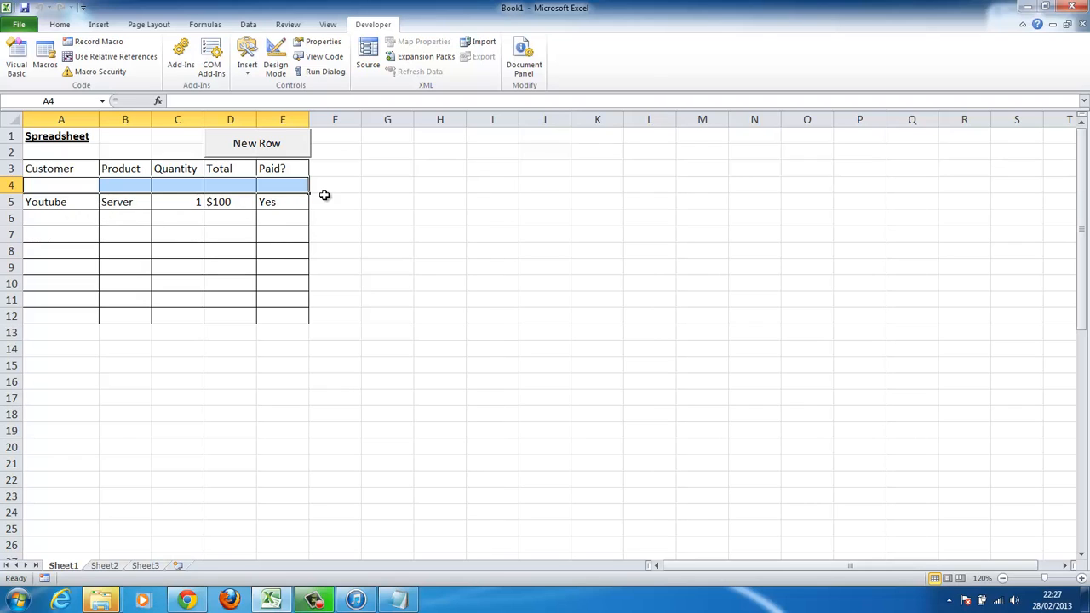
mouse_move(336, 182)
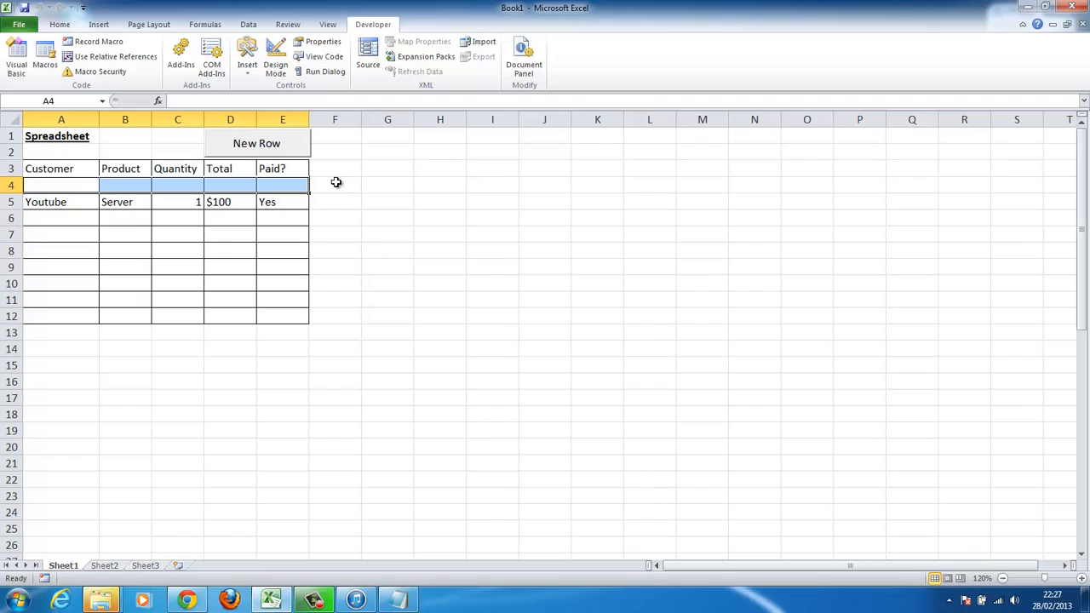
mouse_move(254, 218)
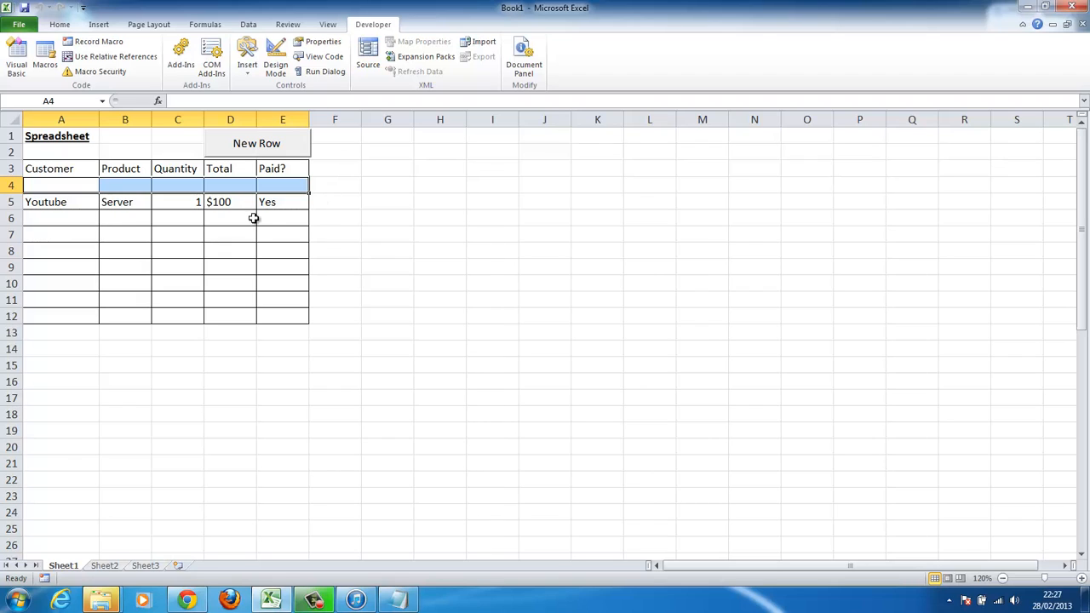
mouse_move(184, 196)
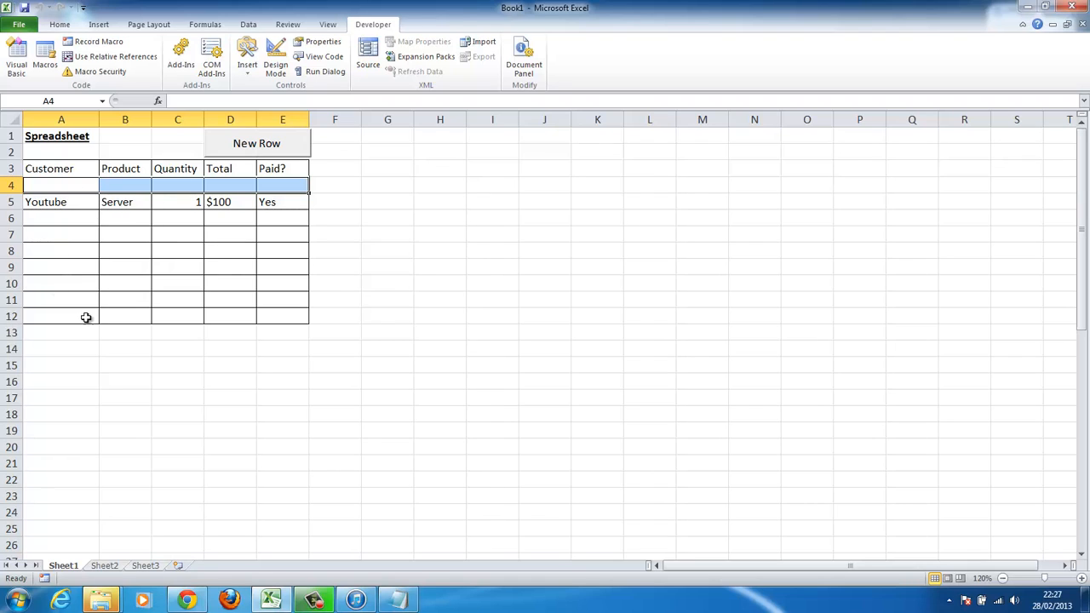
mouse_move(235, 153)
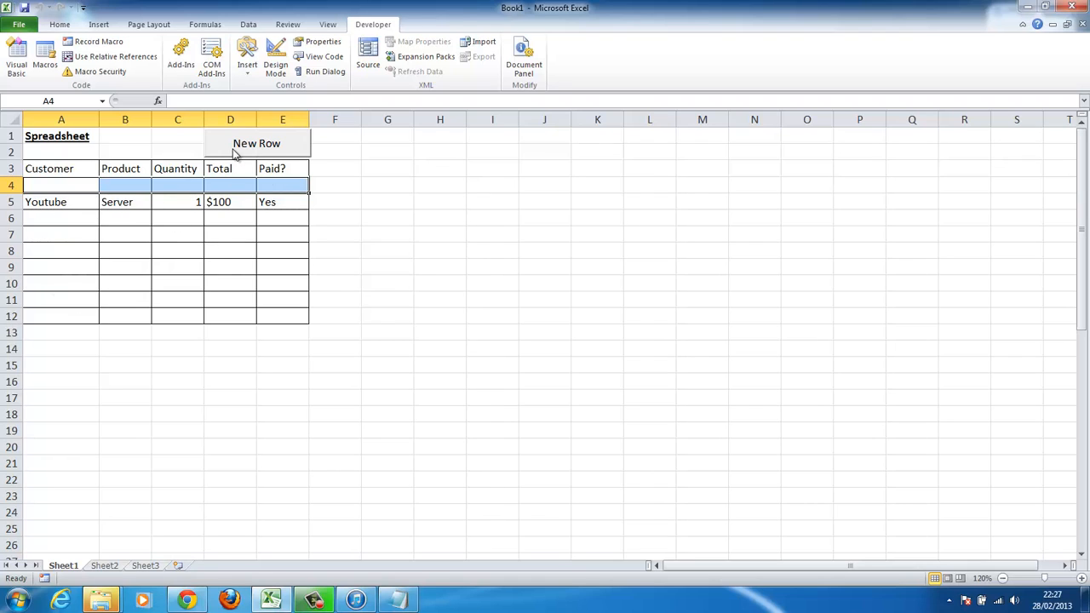
mouse_move(310, 160)
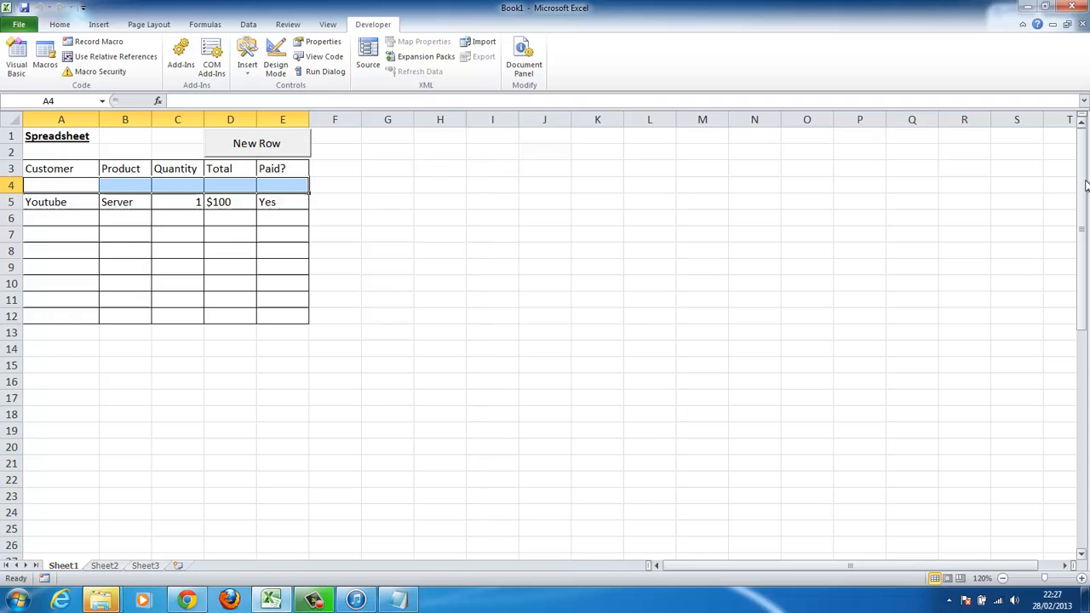
mouse_move(408, 173)
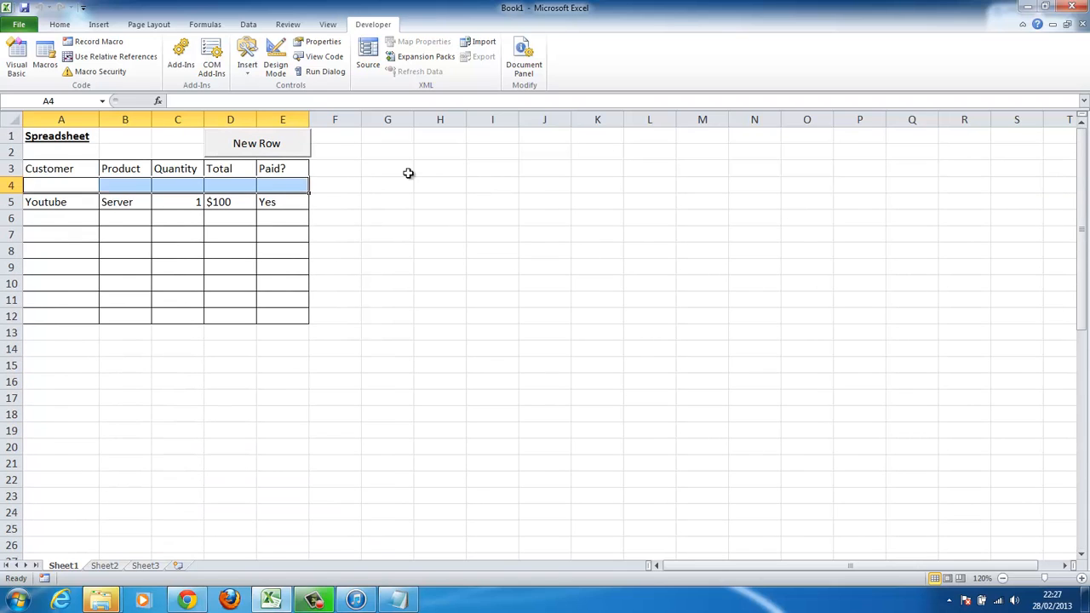
mouse_move(290, 182)
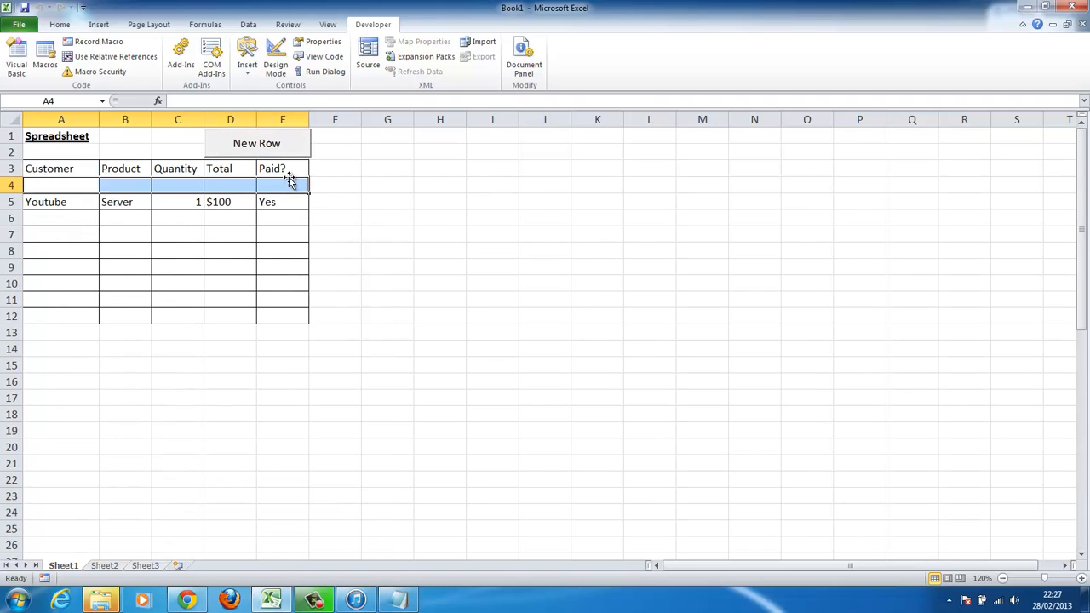
mouse_move(252, 137)
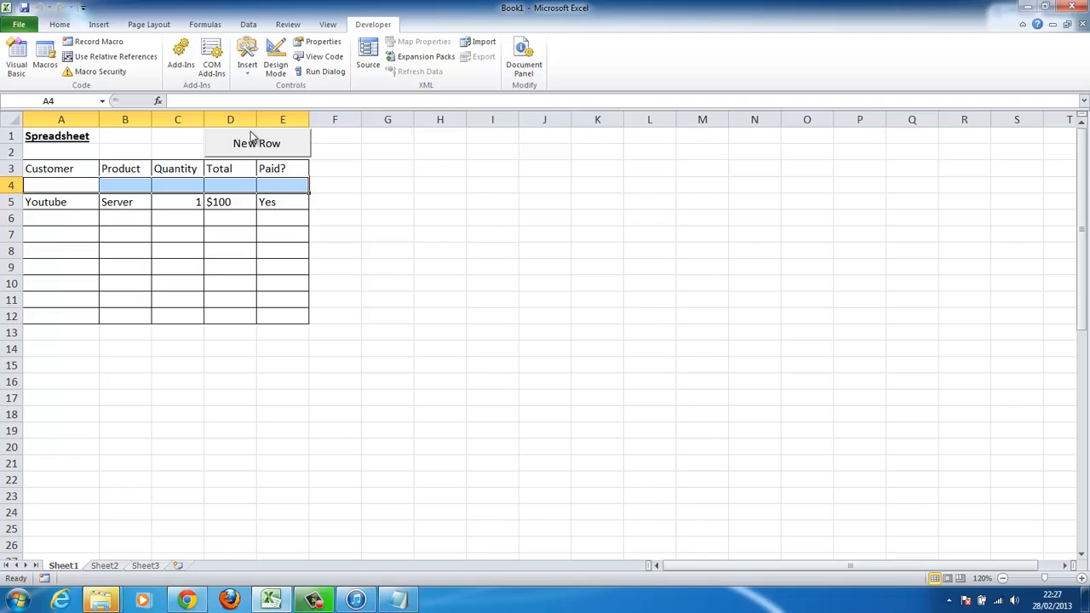
mouse_move(221, 181)
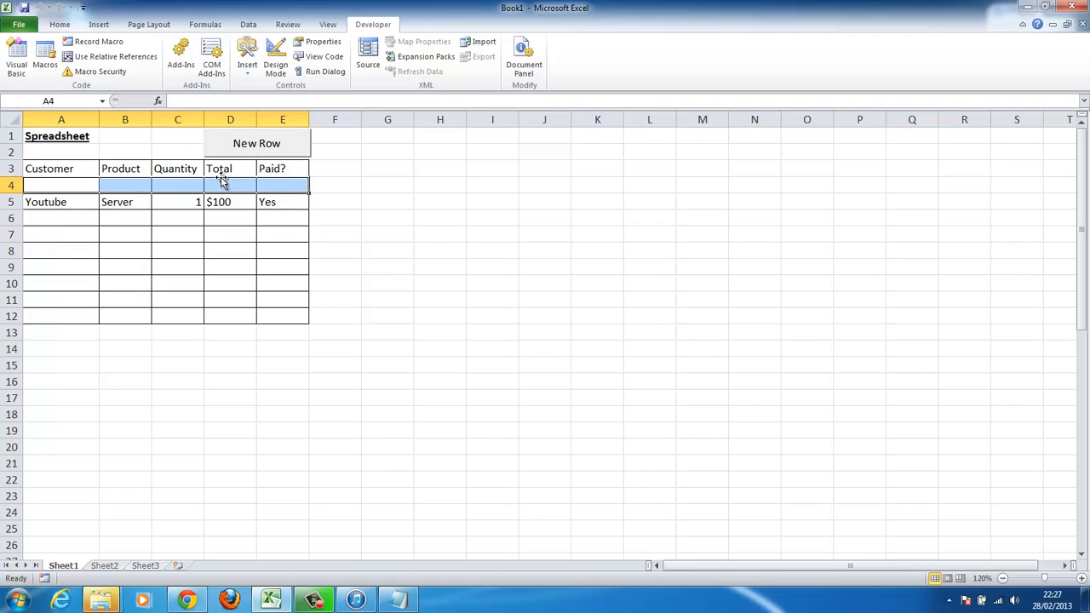
left_click(283, 184)
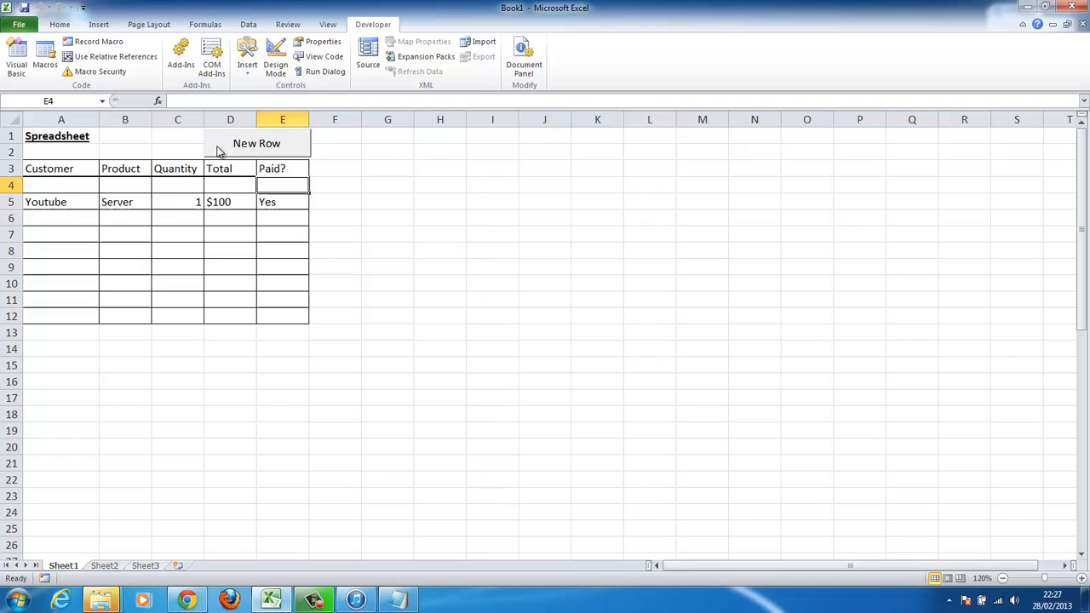
Step: Run New Row again to add another bordered row 4, moving the Youtube order to row 6
left_click(256, 143)
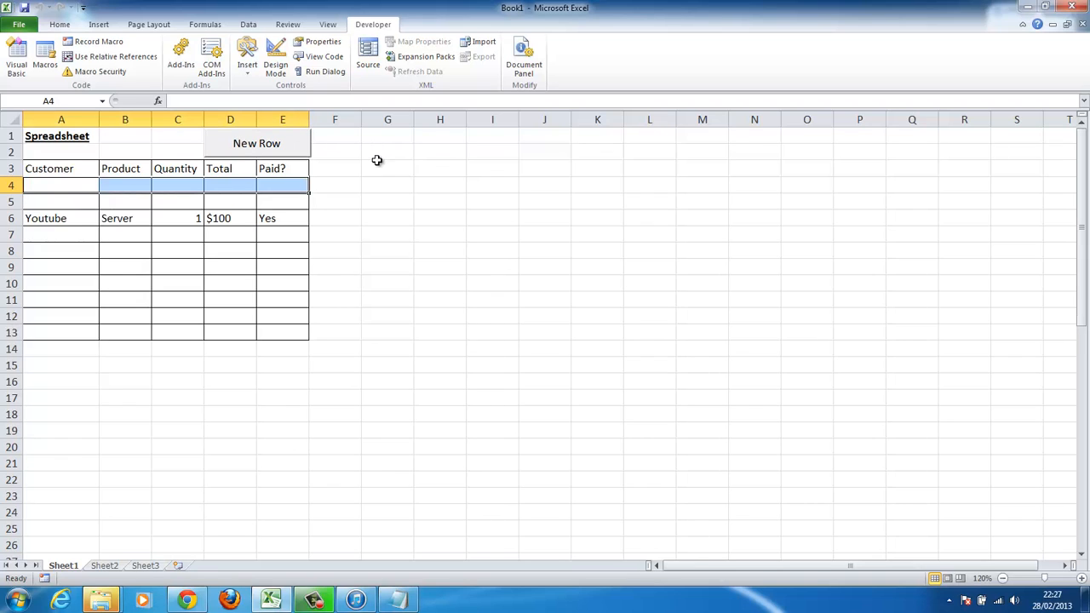
mouse_move(299, 208)
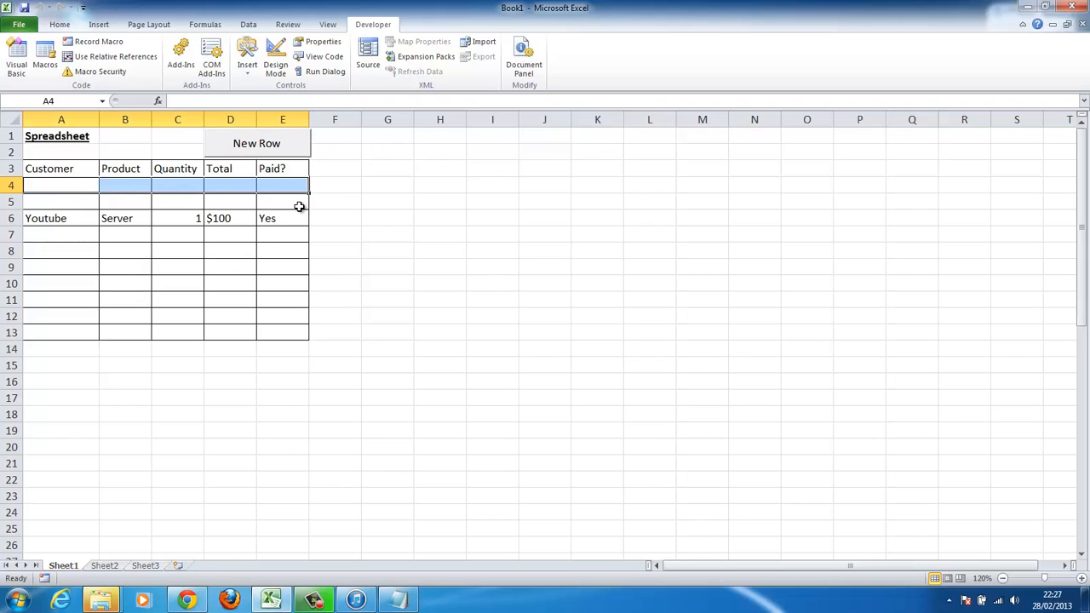
mouse_move(378, 218)
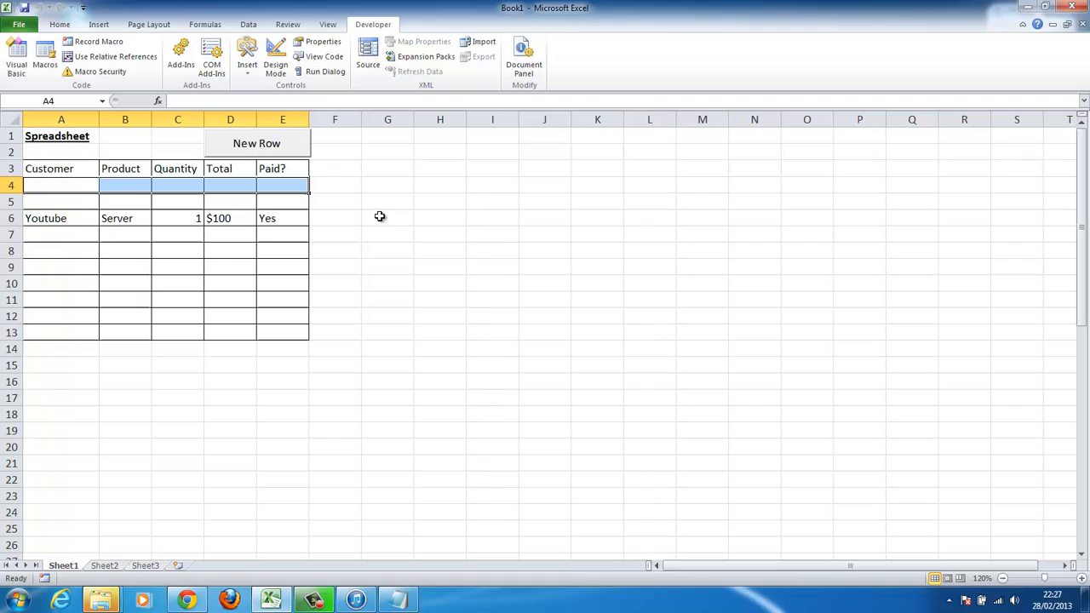
mouse_move(240, 131)
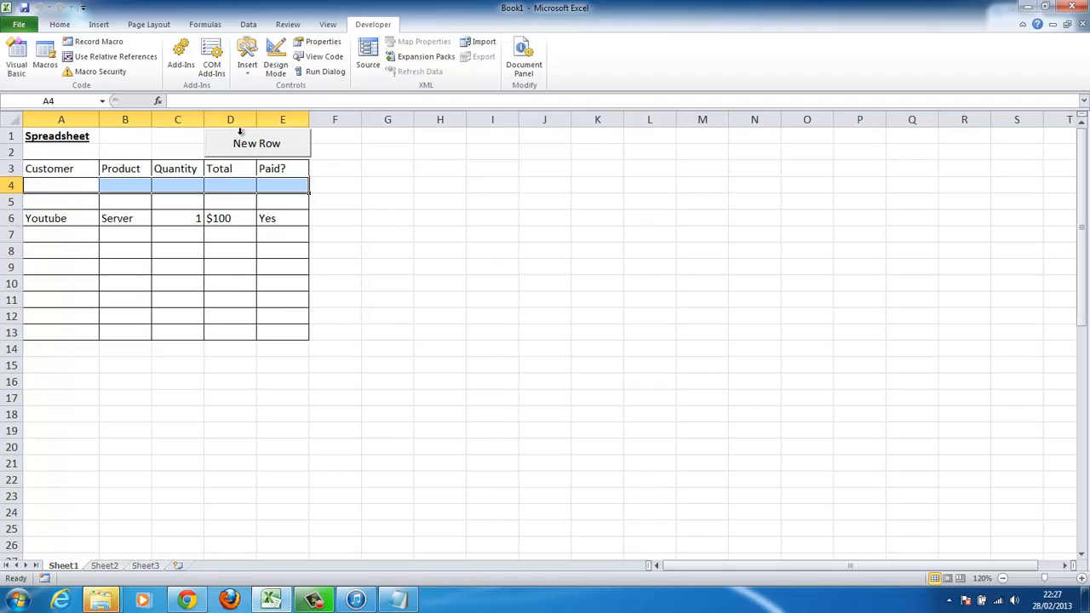
mouse_move(187, 208)
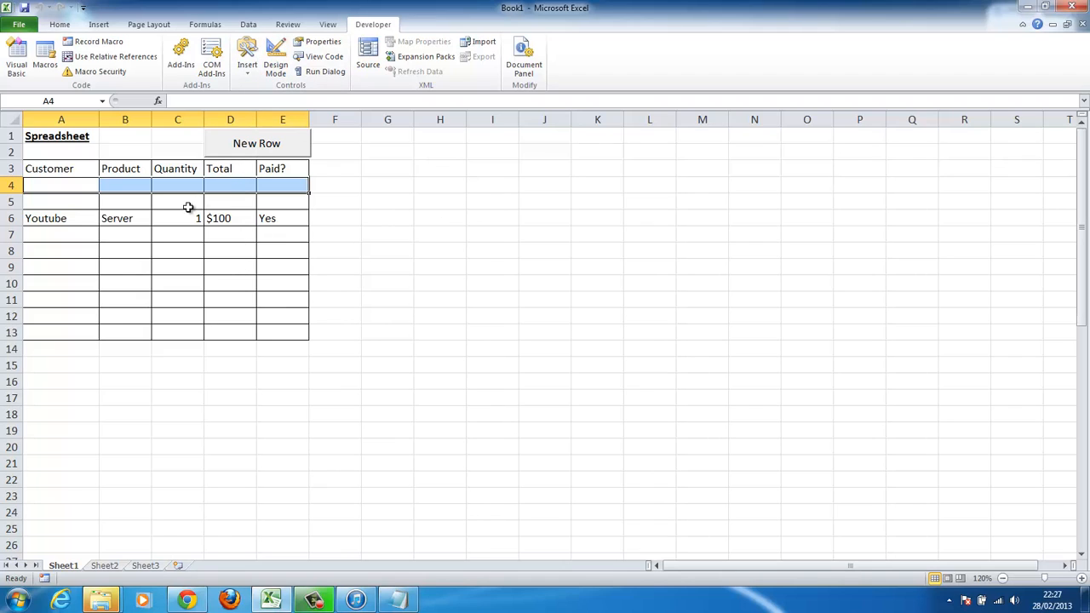
mouse_move(184, 205)
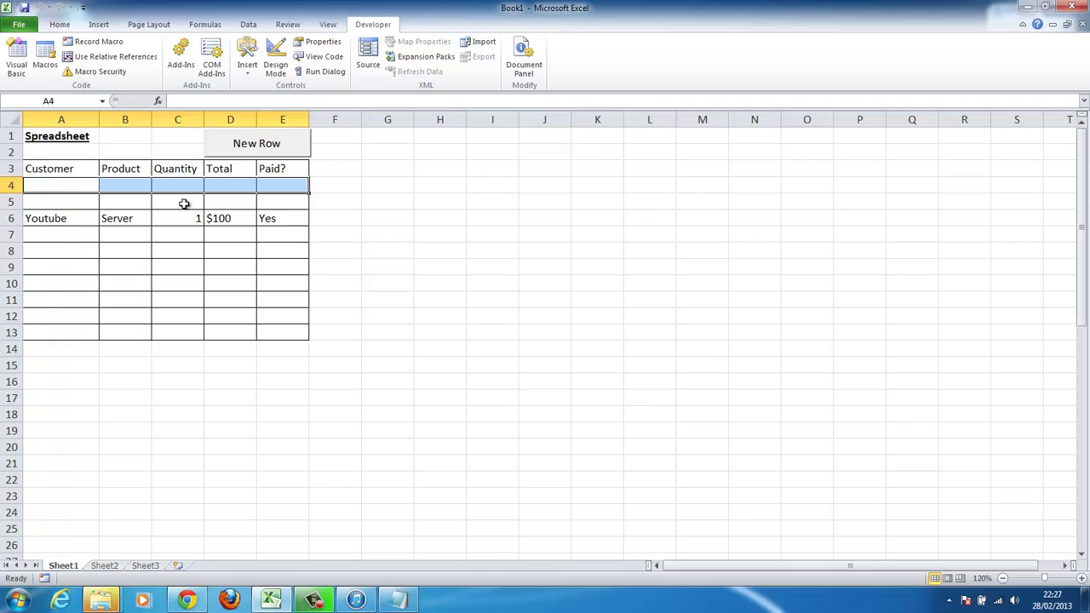